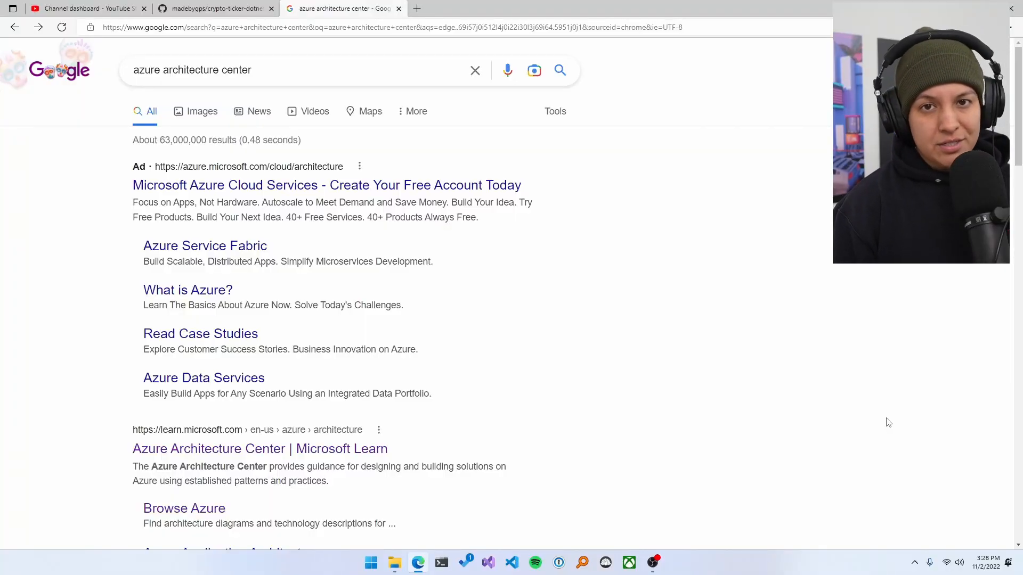
# Step: Reach the Browse Azure Architectures catalogue (816 results) from the Azure Architecture Center Google result
pyautogui.click(260, 448)
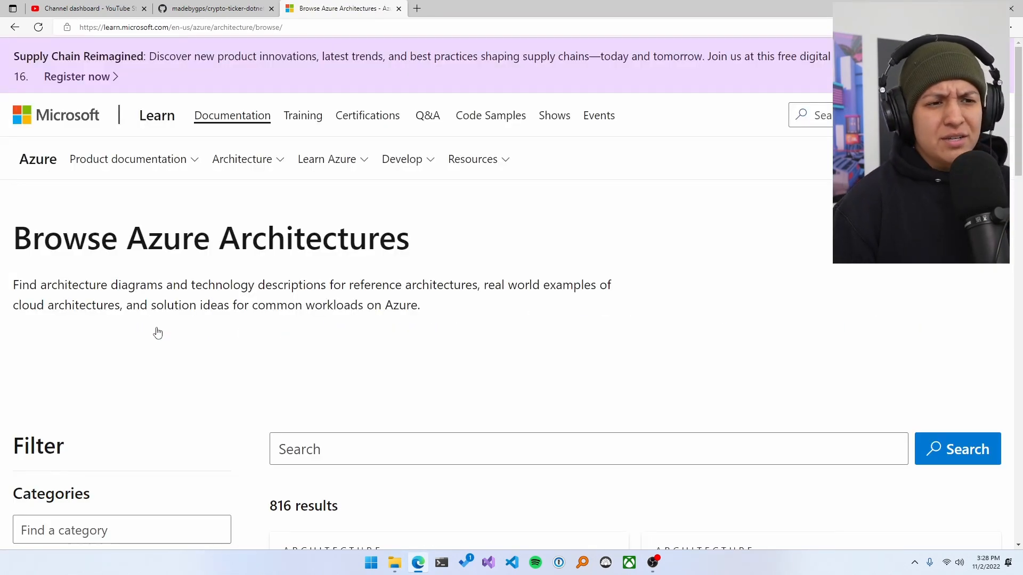
pyautogui.scroll(-3)
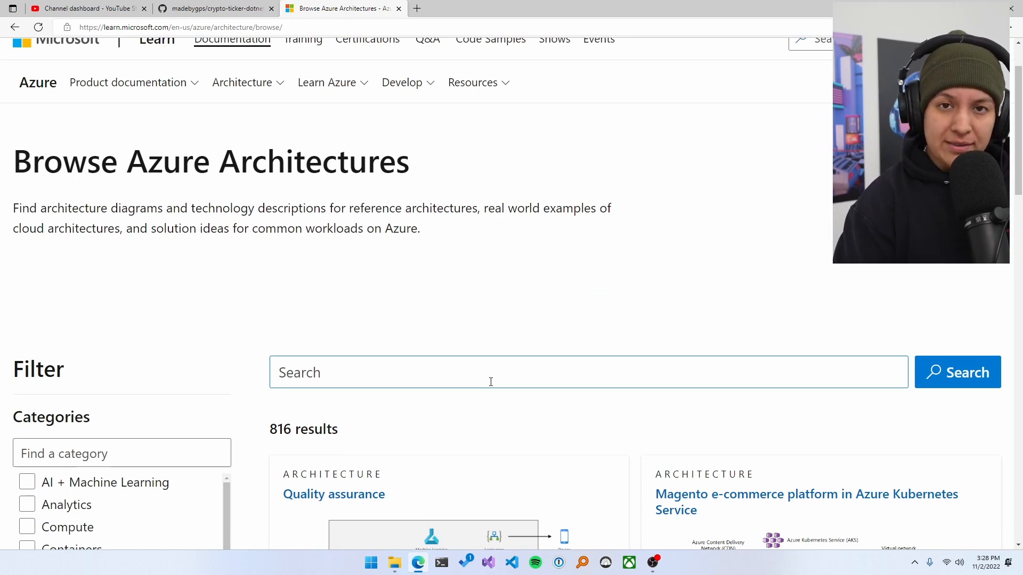
pyautogui.scroll(-3)
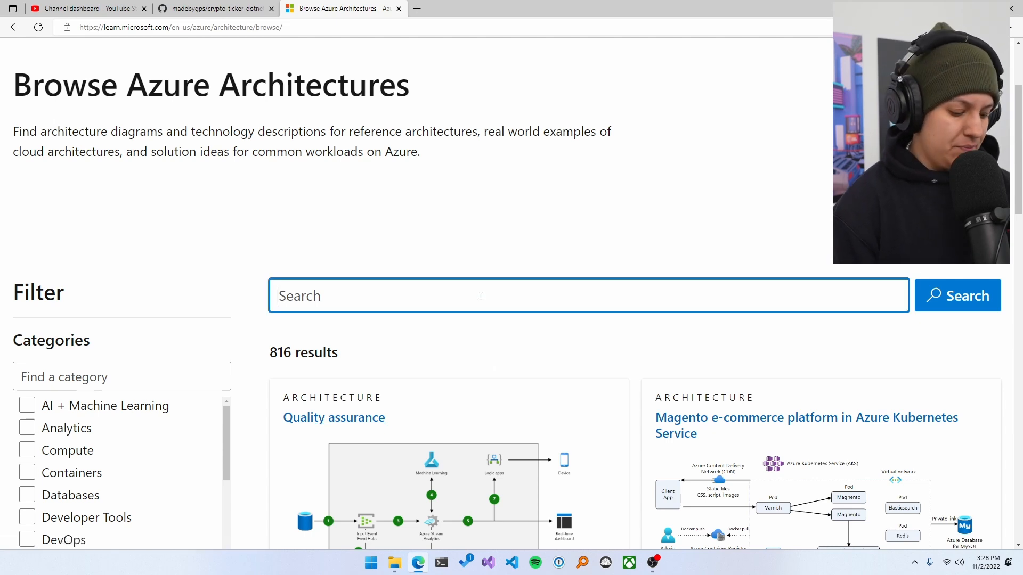
# Step: Search the architecture catalogue for 'containers app', narrowing it to 246 results
pyautogui.write('containers app')
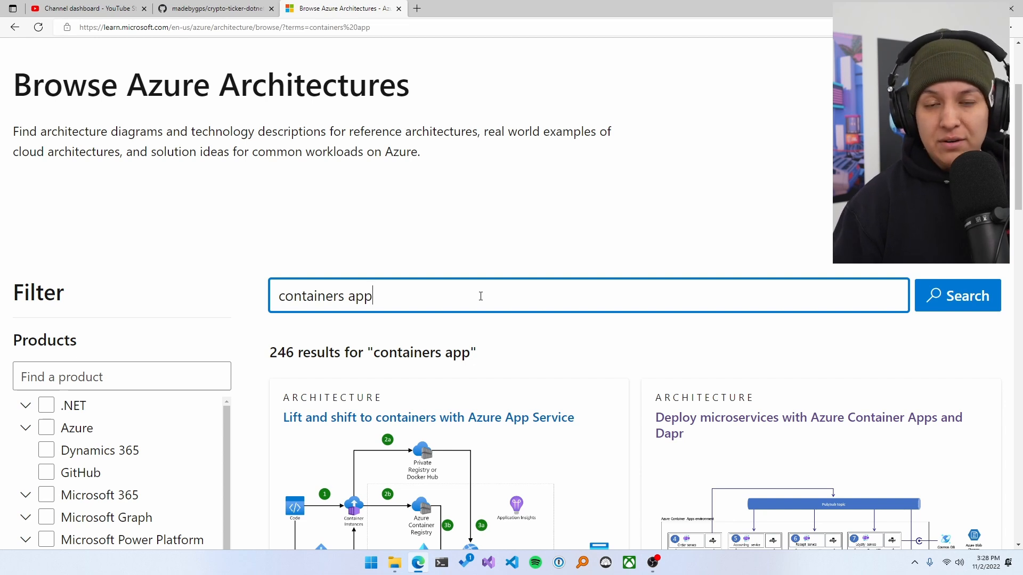
pyautogui.scroll(-3)
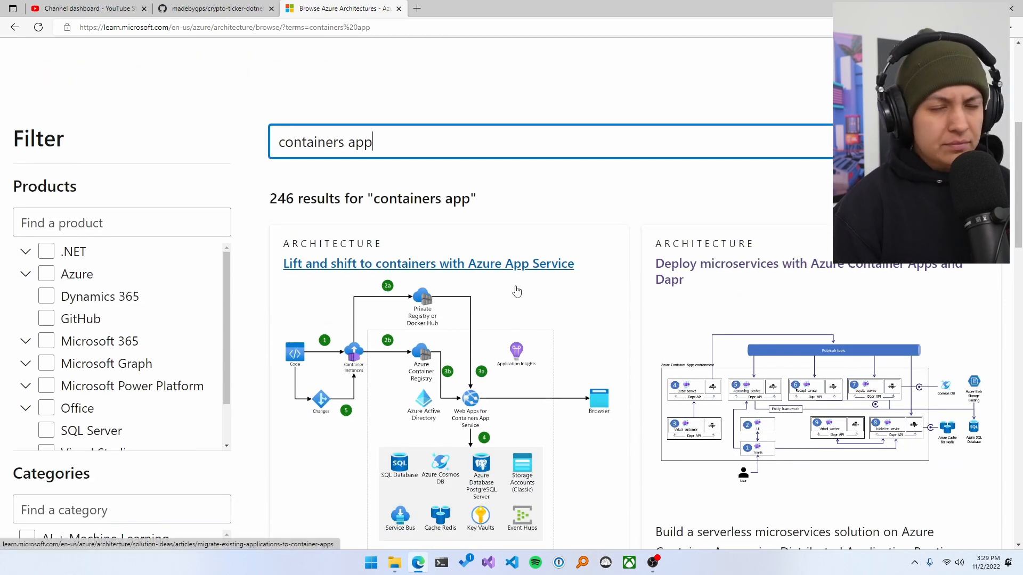
pyautogui.moveTo(463, 167)
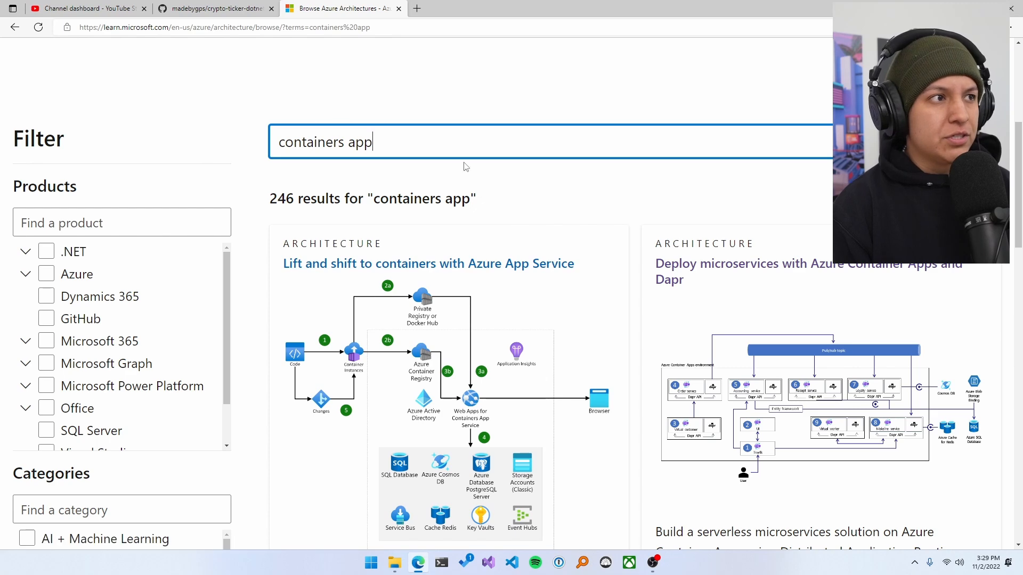
pyautogui.moveTo(429, 263)
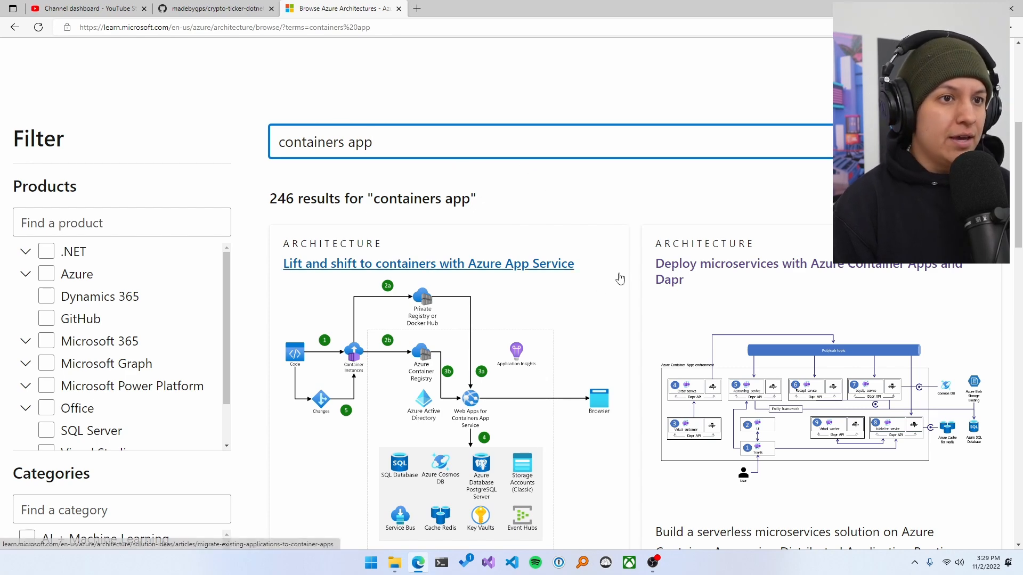
# Step: Read the Azure Container Apps and Dapr microservices article down to Contributors and Next steps
pyautogui.scroll(-3)
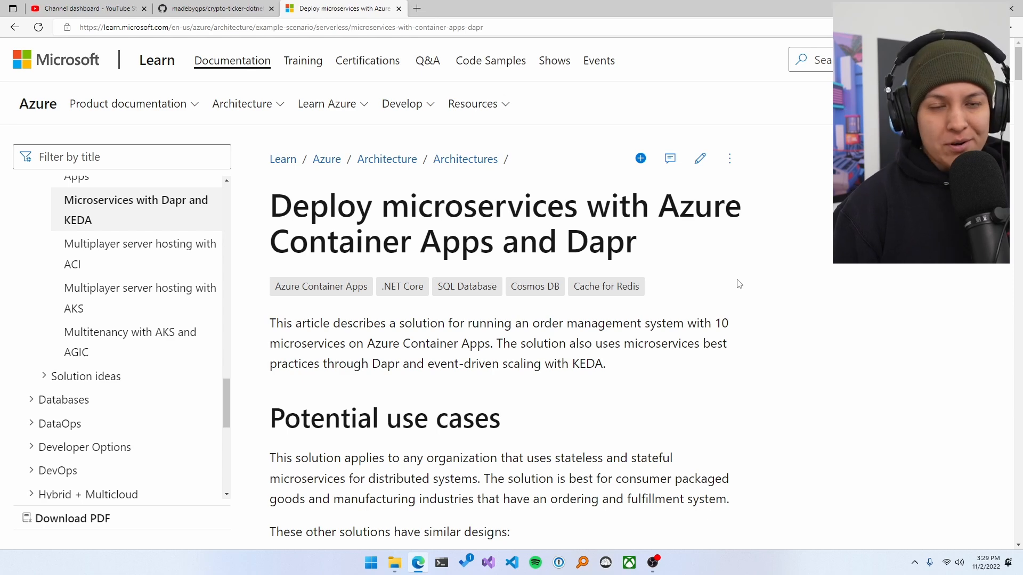
pyautogui.scroll(-3)
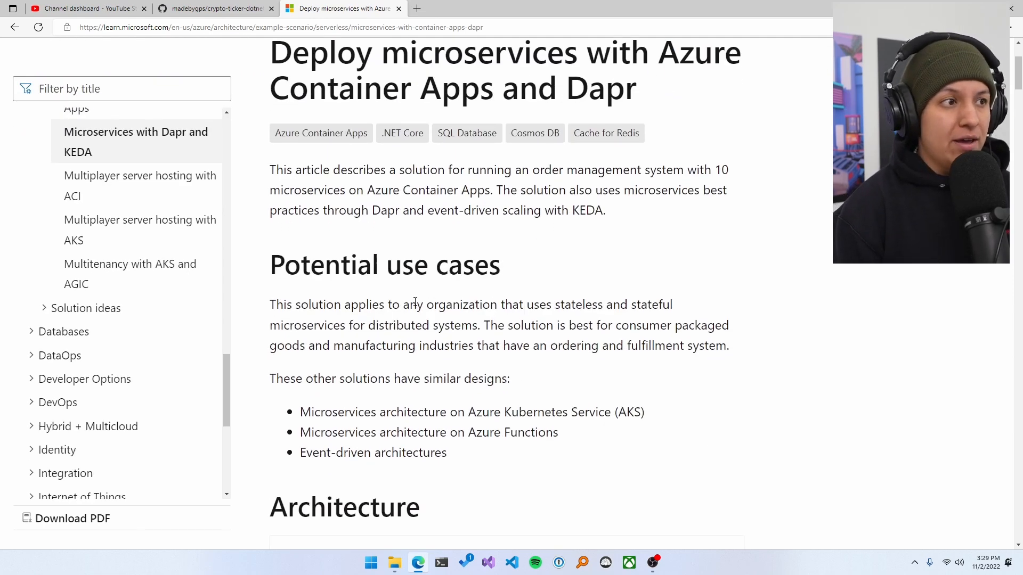
pyautogui.scroll(-3)
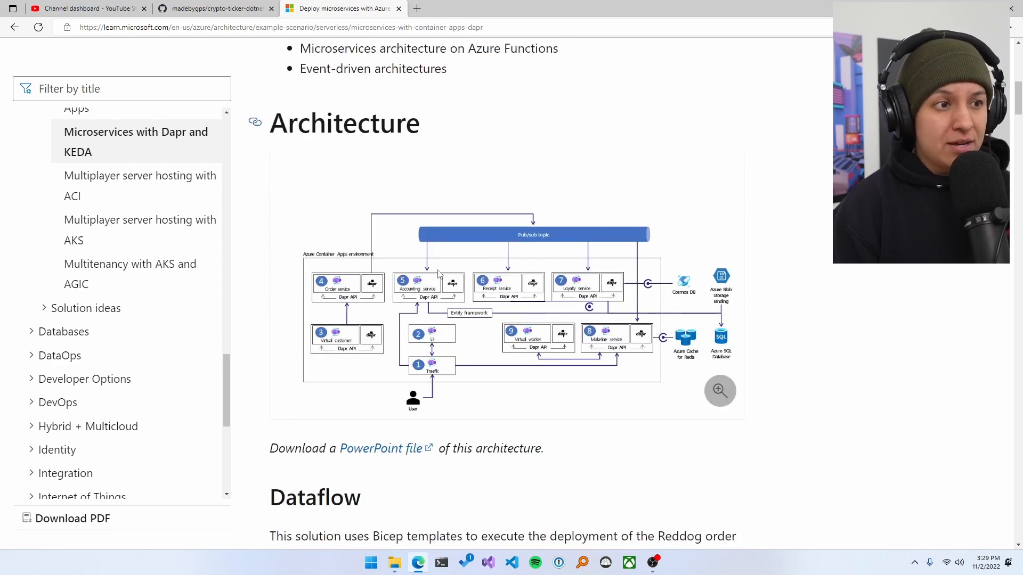
pyautogui.scroll(-3)
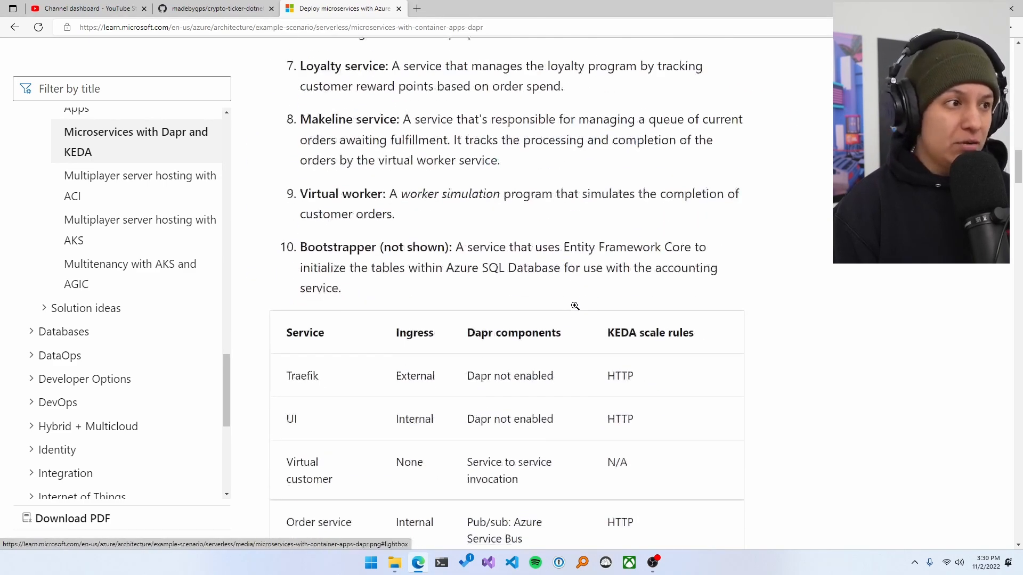
pyautogui.scroll(-3)
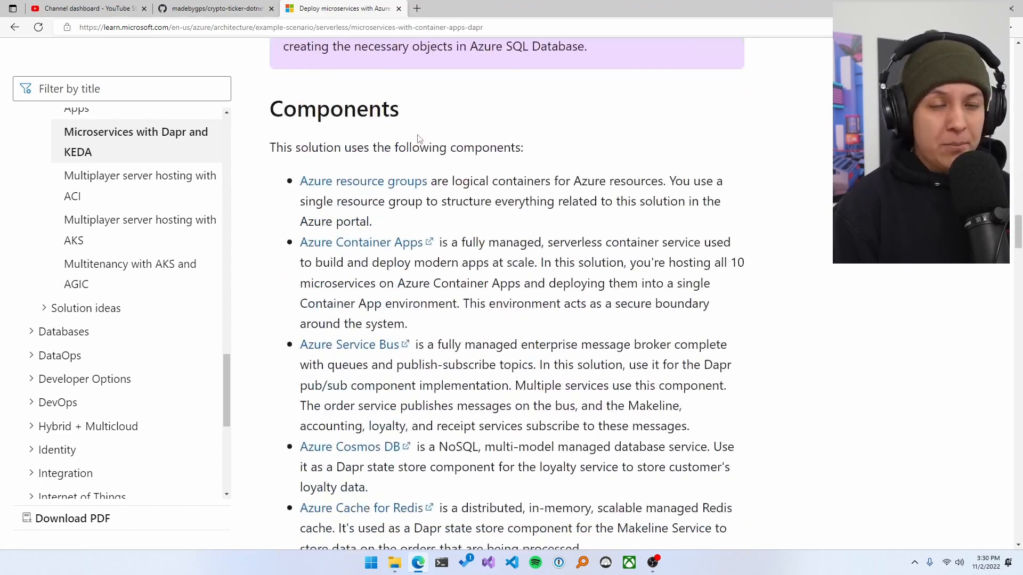
pyautogui.scroll(-3)
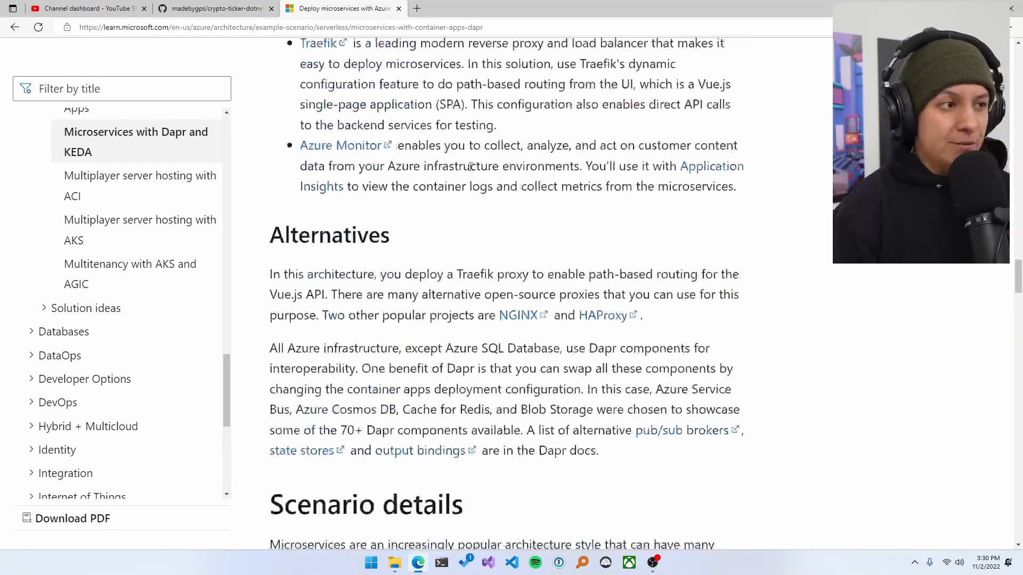
pyautogui.scroll(-3)
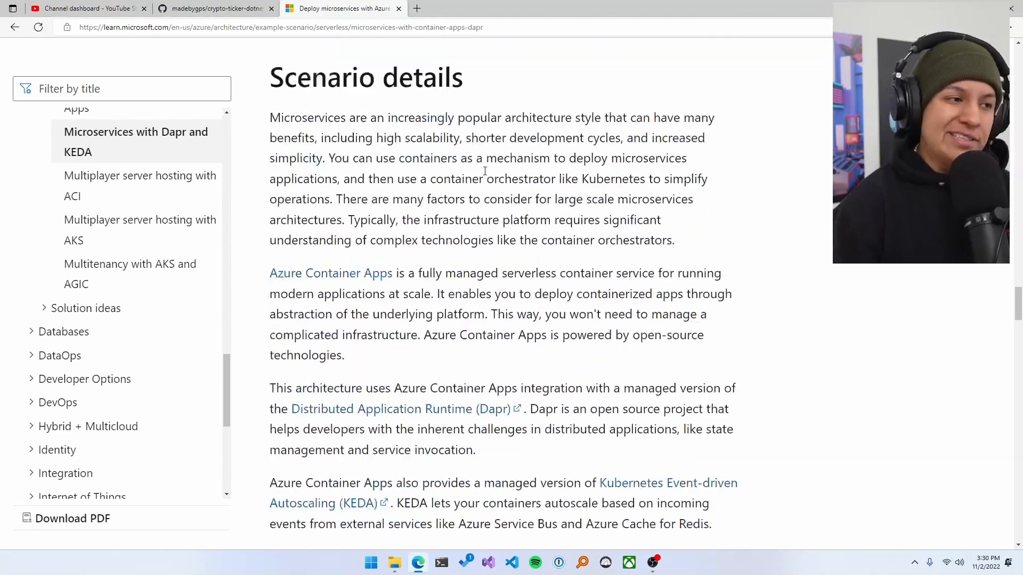
pyautogui.scroll(-3)
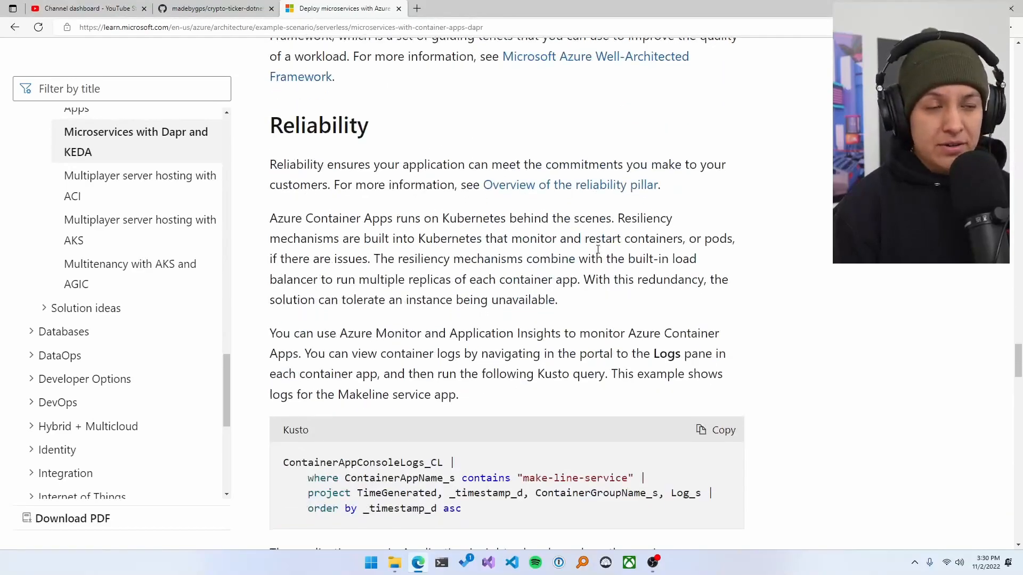
pyautogui.scroll(-3)
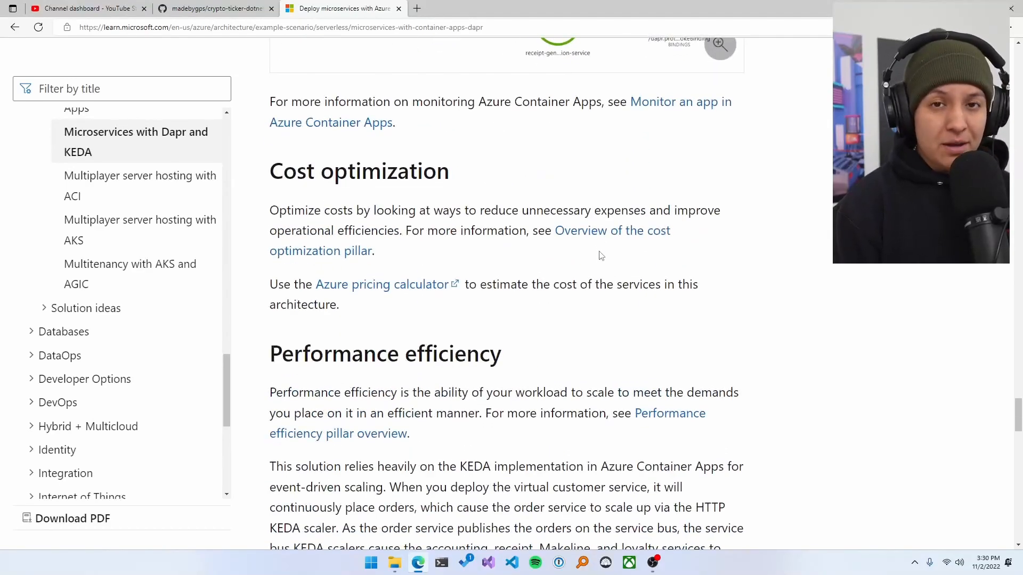
pyautogui.scroll(-3)
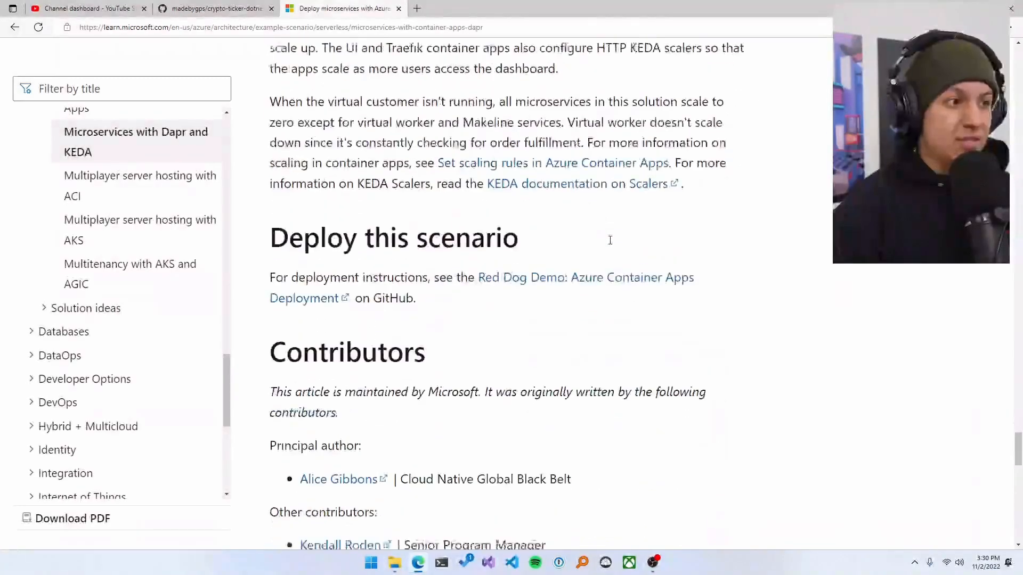
pyautogui.scroll(-3)
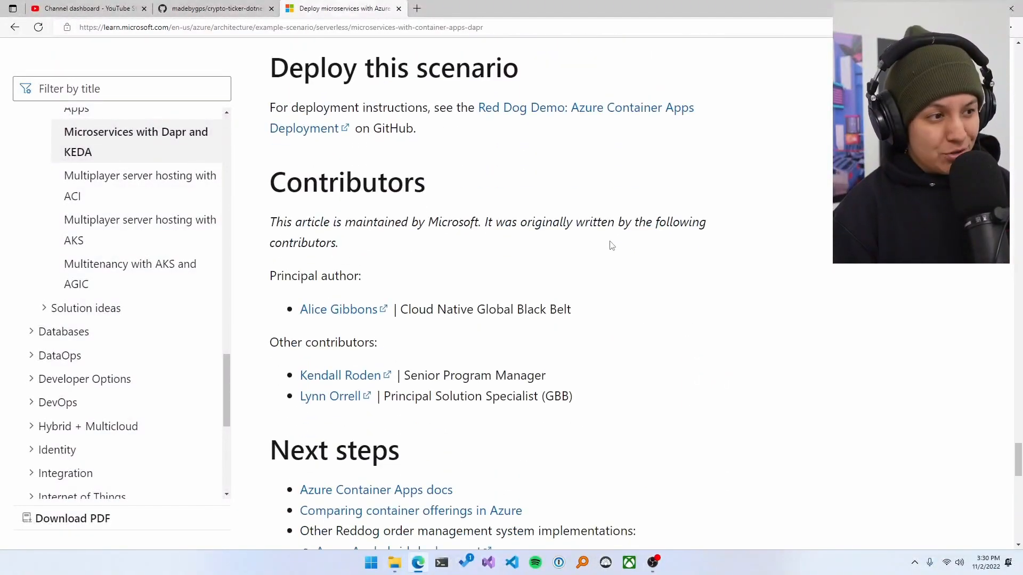
pyautogui.scroll(3)
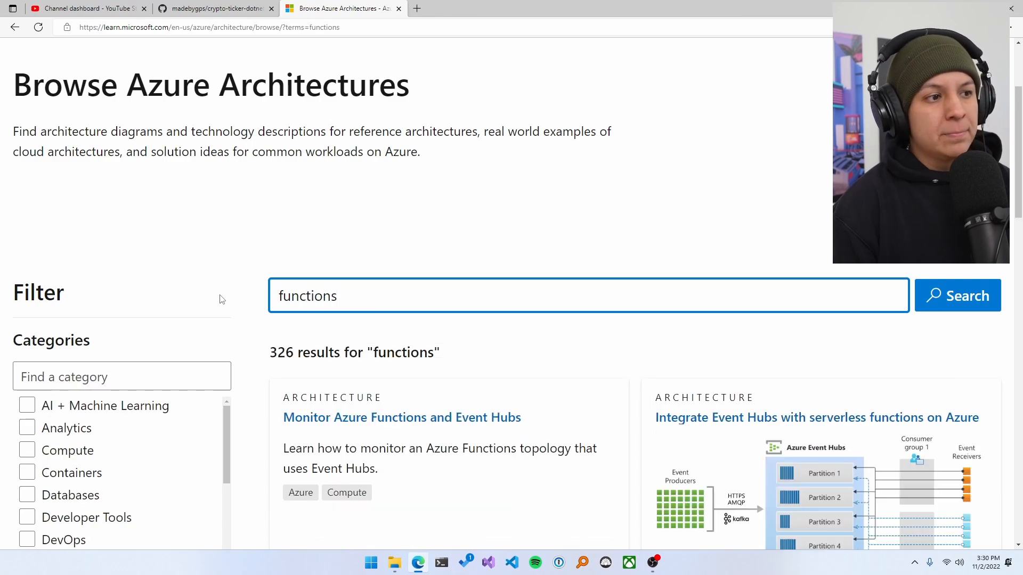
# Step: Page through the Functions results to page 3 and locate the Instant broadcasting with serverless code card
pyautogui.scroll(-3)
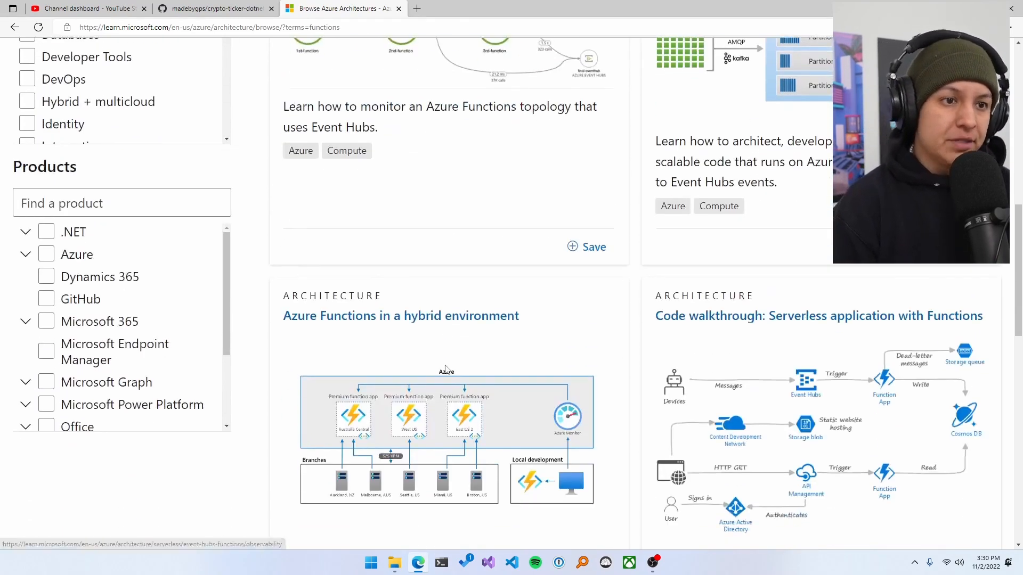
pyautogui.scroll(-3)
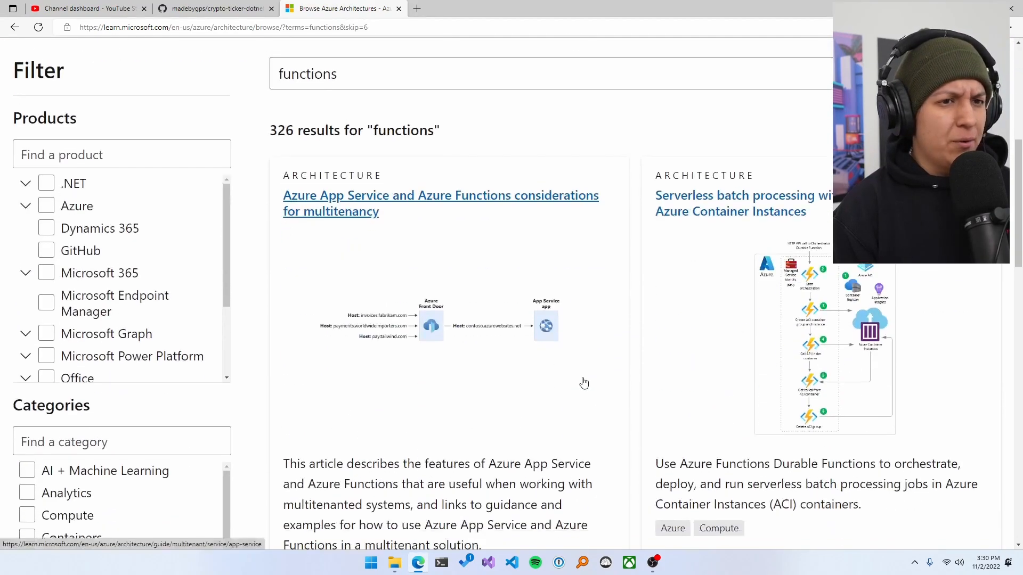
pyautogui.scroll(-3)
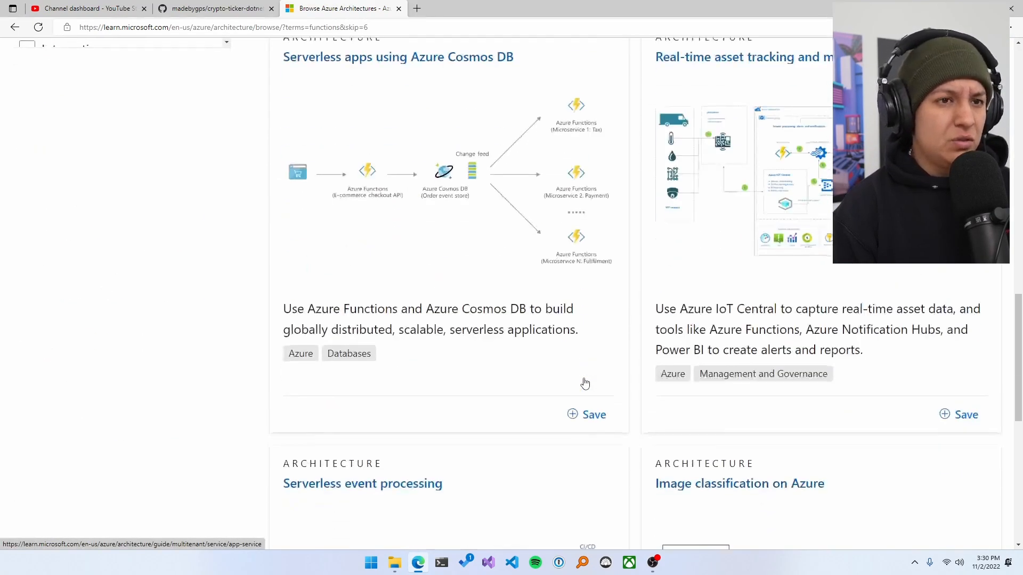
pyautogui.scroll(-3)
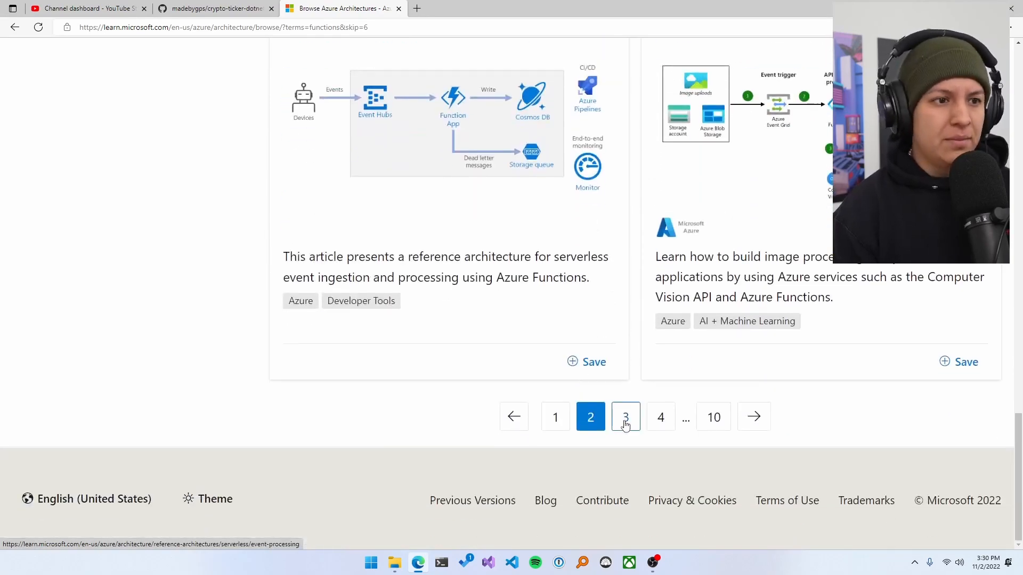
pyautogui.click(624, 416)
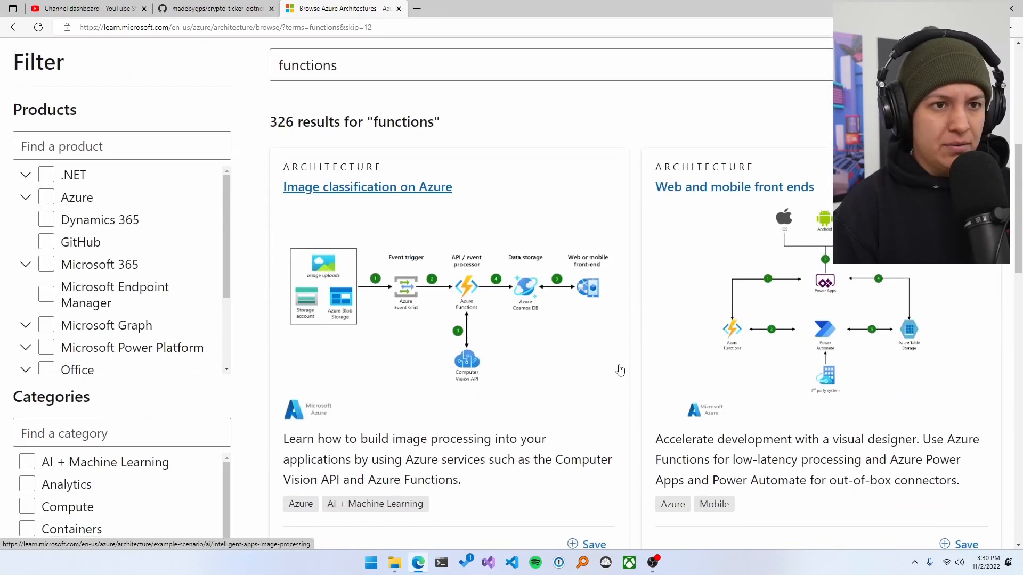
pyautogui.scroll(-3)
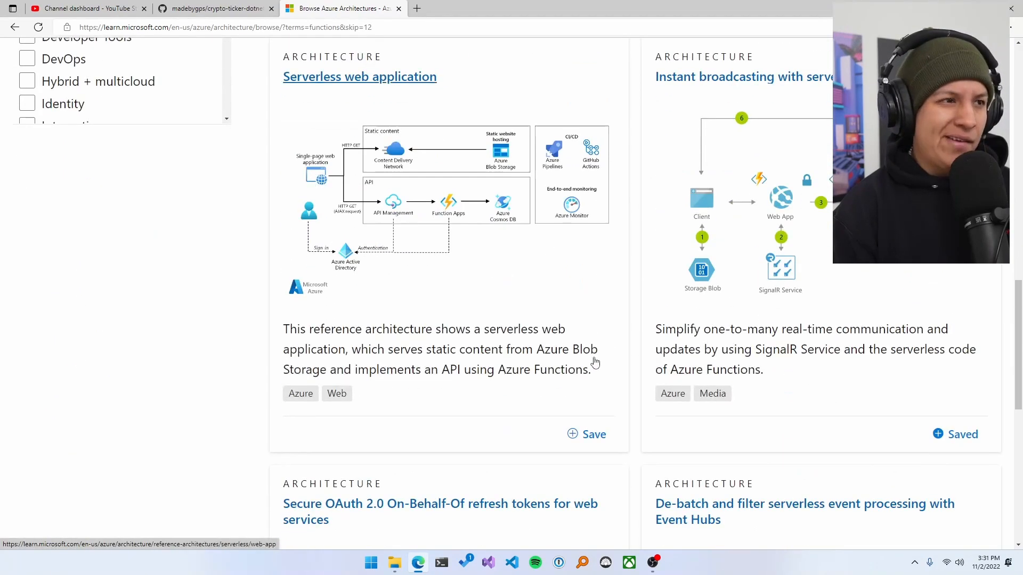
pyautogui.moveTo(742, 76)
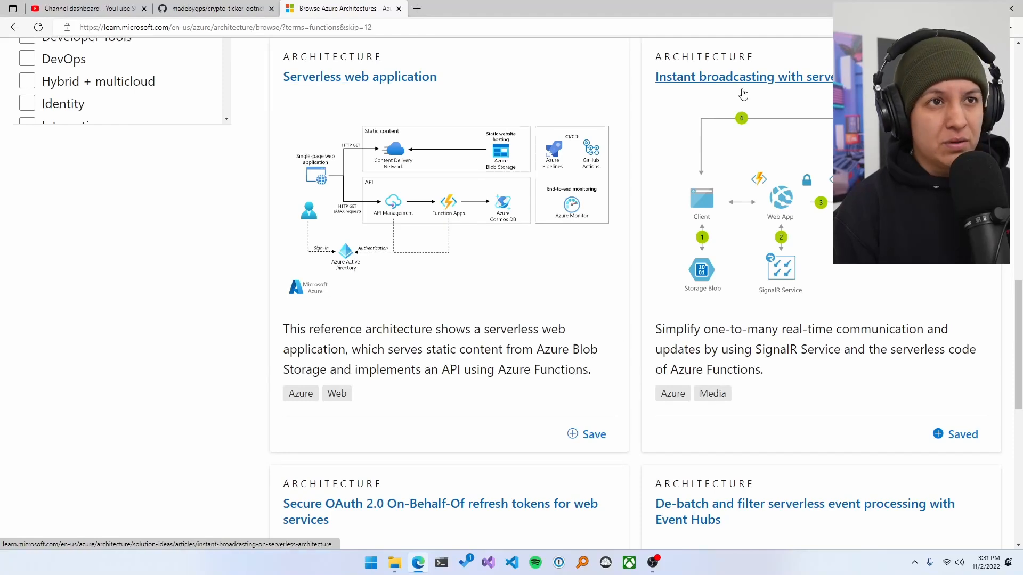
# Step: Read the Instant broadcasting with serverless code article's Architecture, Dataflow and Components, then return to its top
pyautogui.click(742, 77)
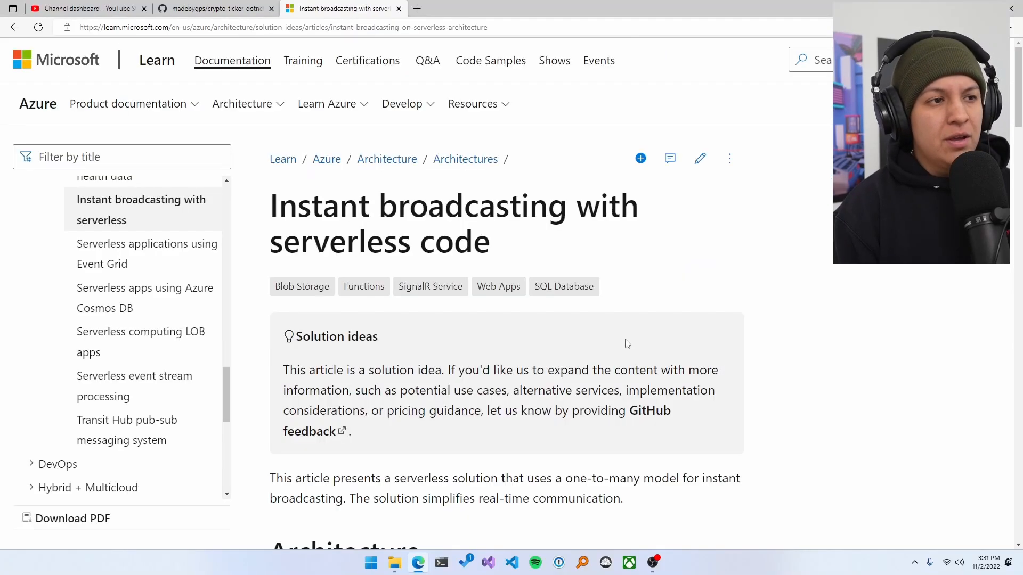
pyautogui.scroll(-3)
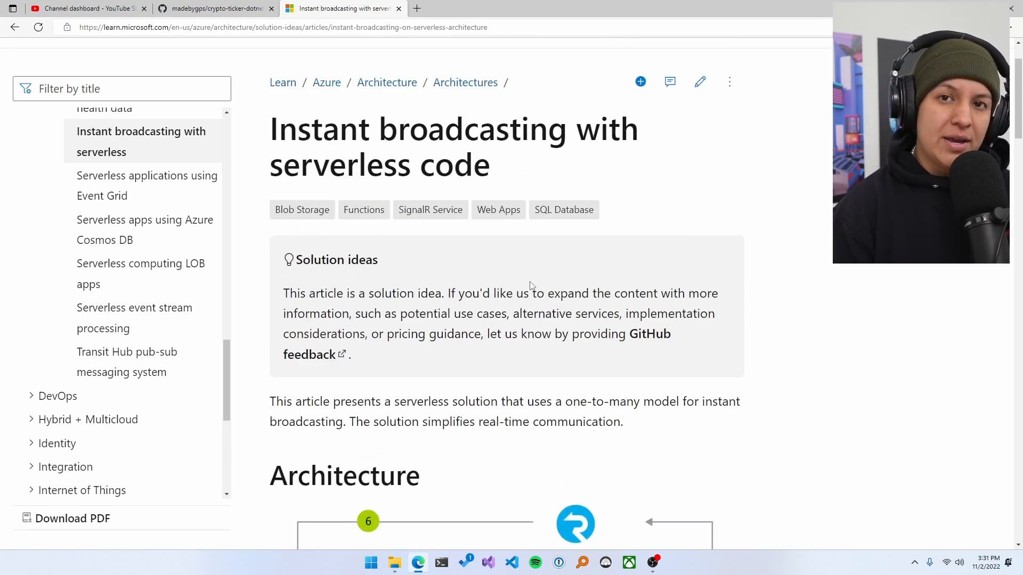
pyautogui.scroll(-3)
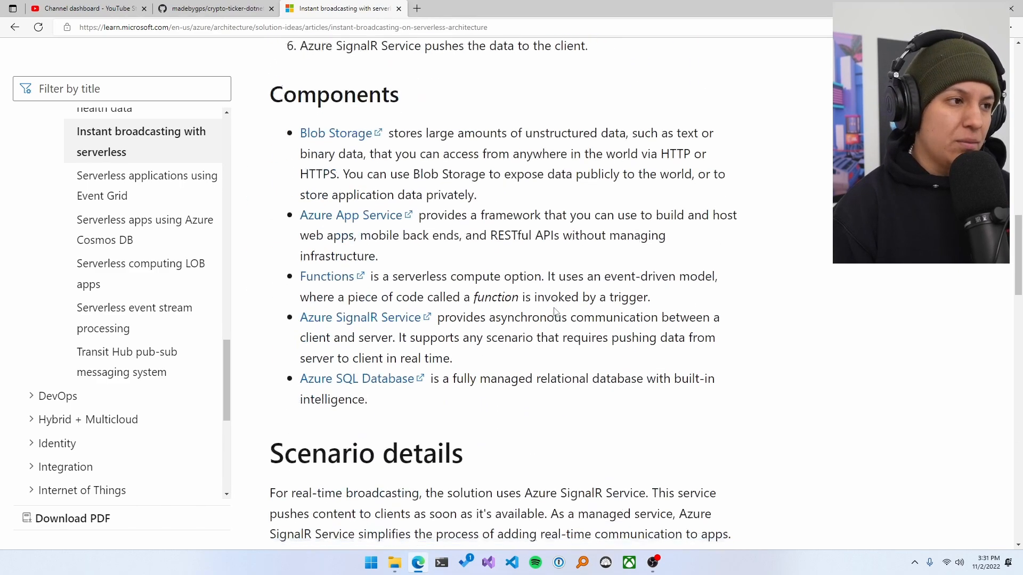
pyautogui.scroll(-3)
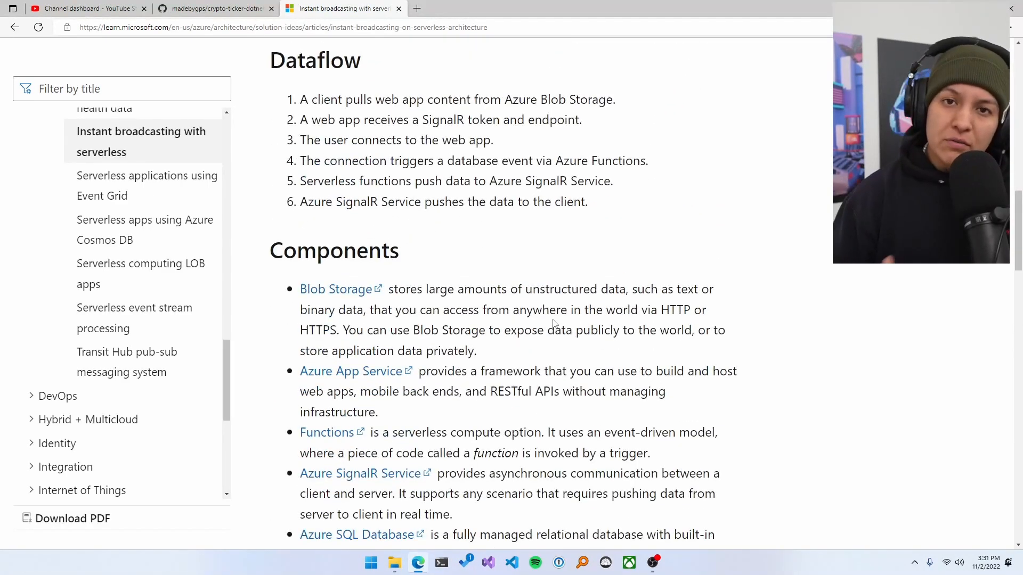
pyautogui.scroll(3)
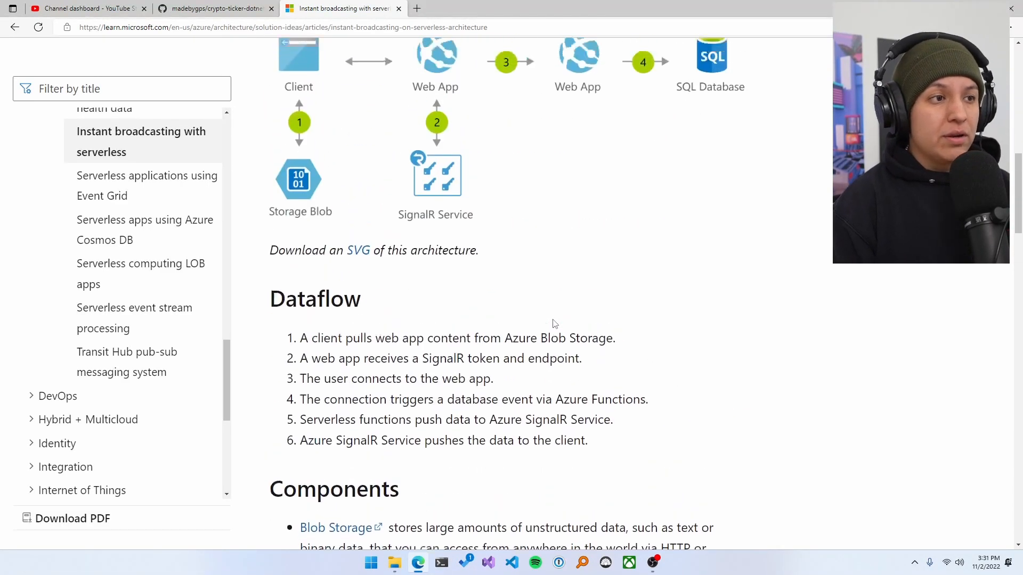
pyautogui.scroll(3)
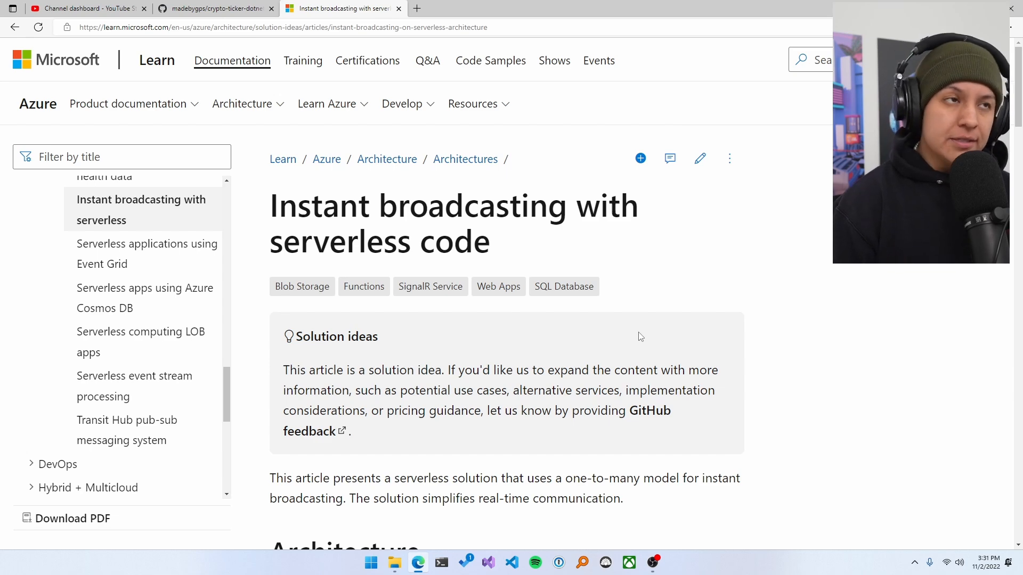
# Step: Return to the crypto-ticker-dotnet repository and read the README introduction
pyautogui.click(215, 8)
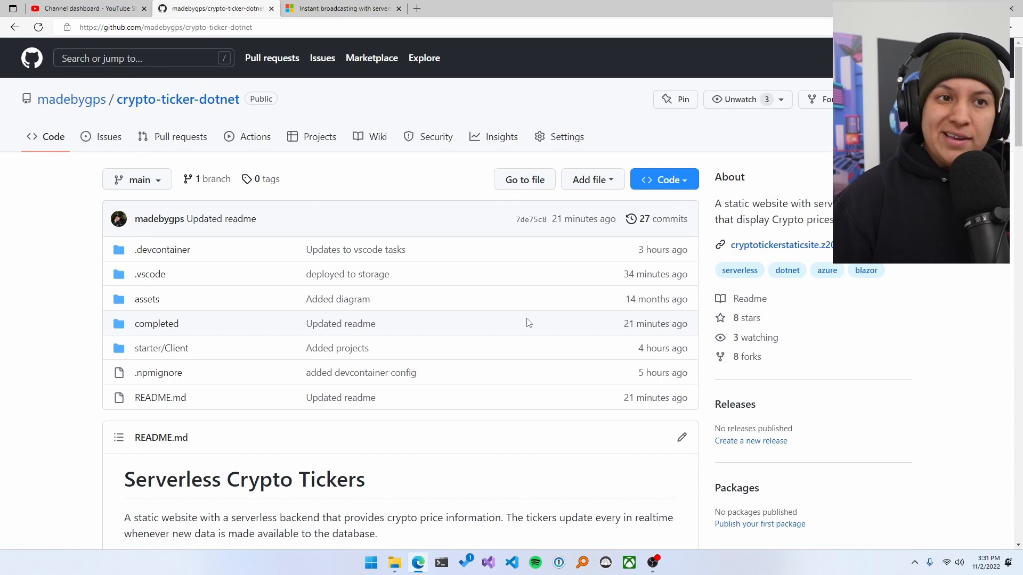
pyautogui.scroll(-3)
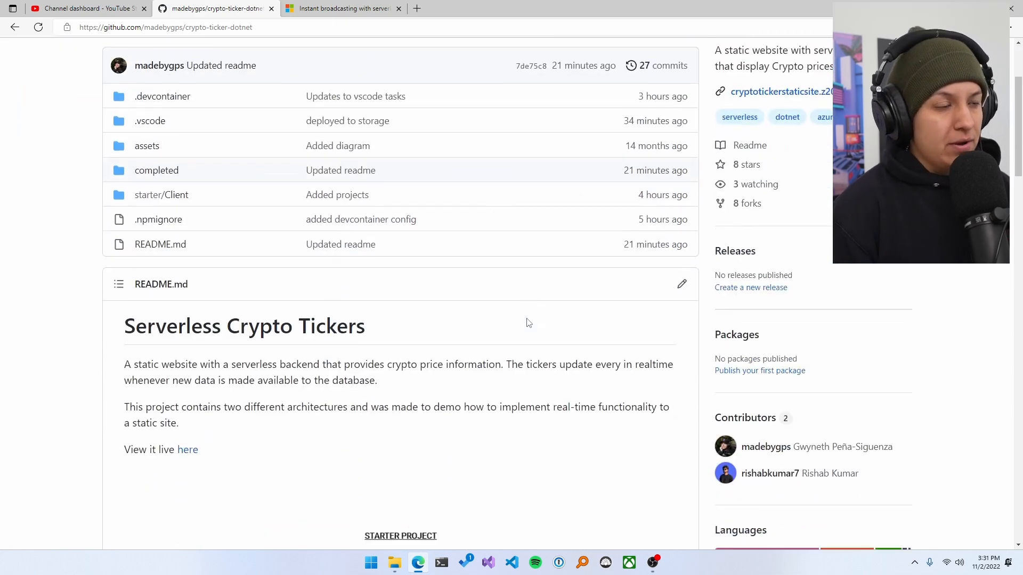
pyautogui.scroll(-3)
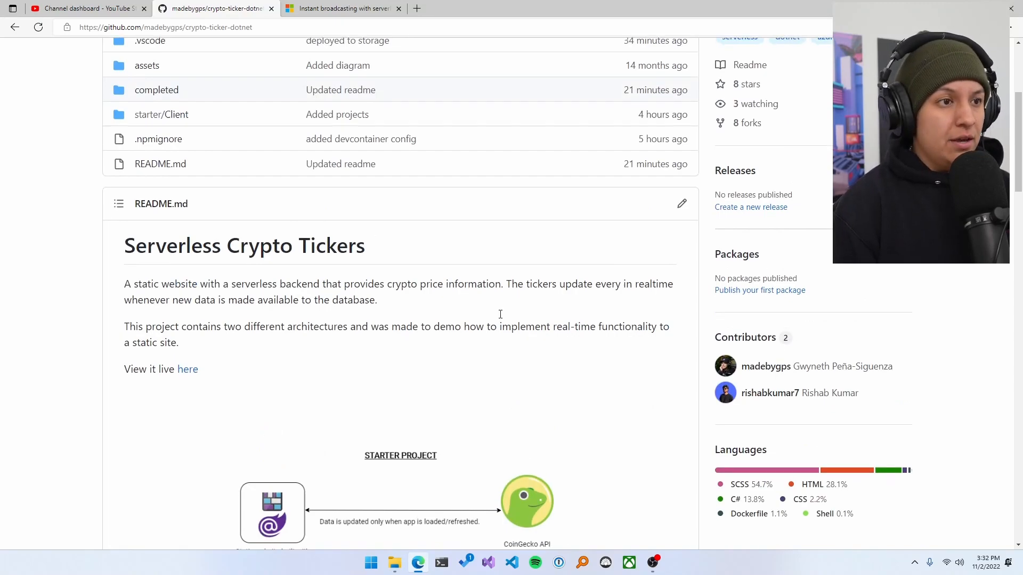
pyautogui.scroll(-3)
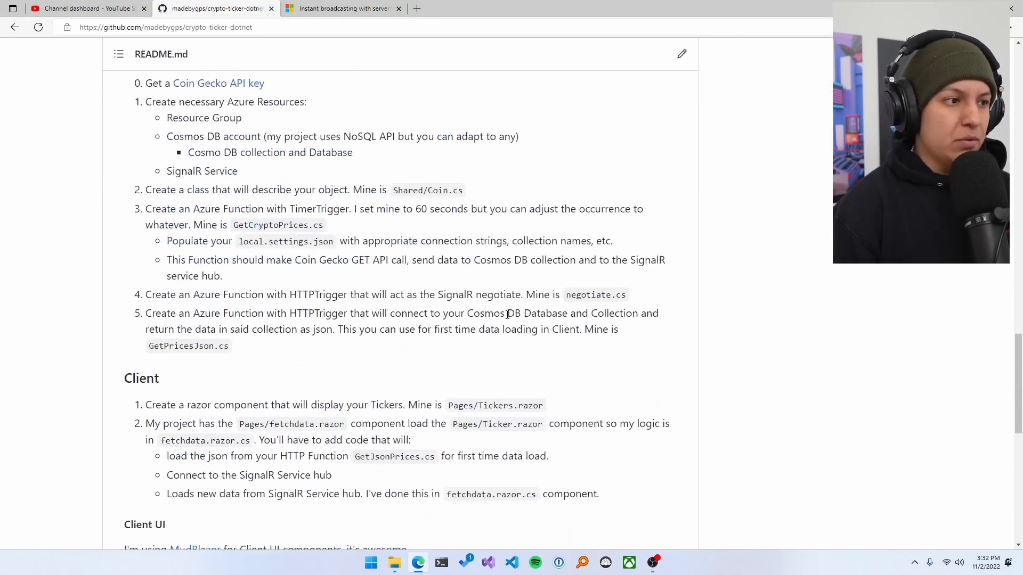
pyautogui.scroll(-3)
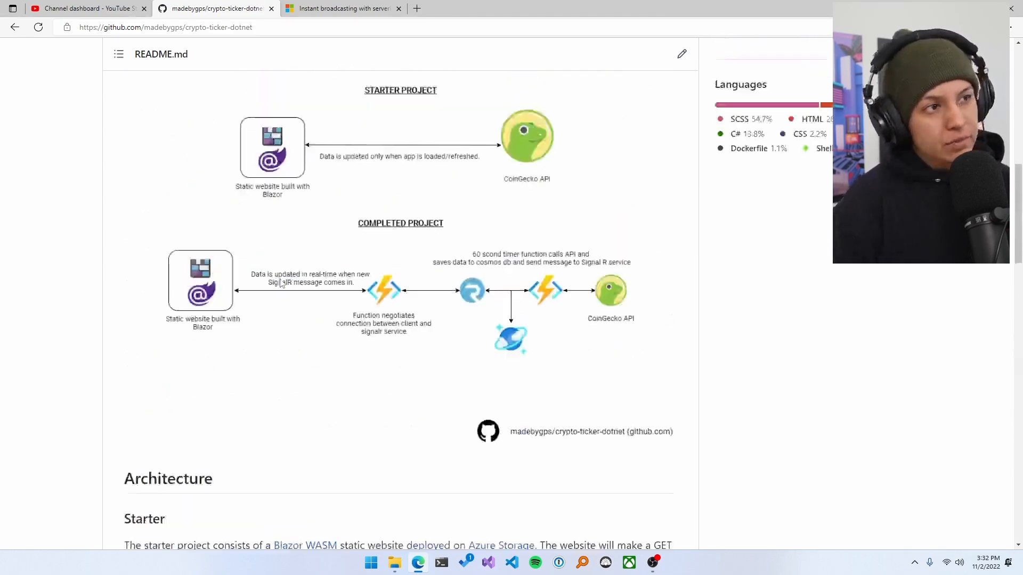
pyautogui.scroll(3)
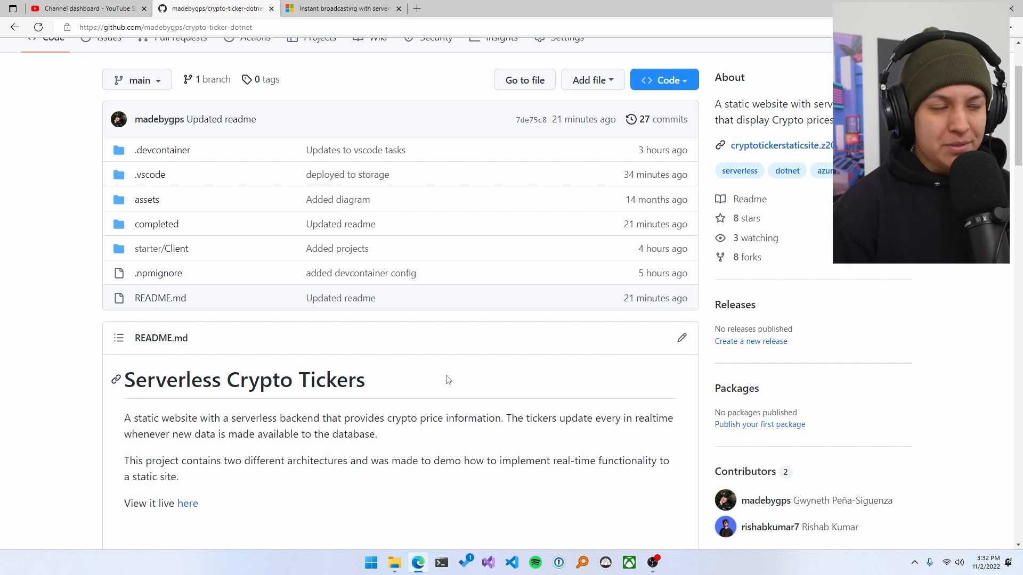
# Step: Walk through the starter and completed project diagrams down to the Architecture section
pyautogui.scroll(-3)
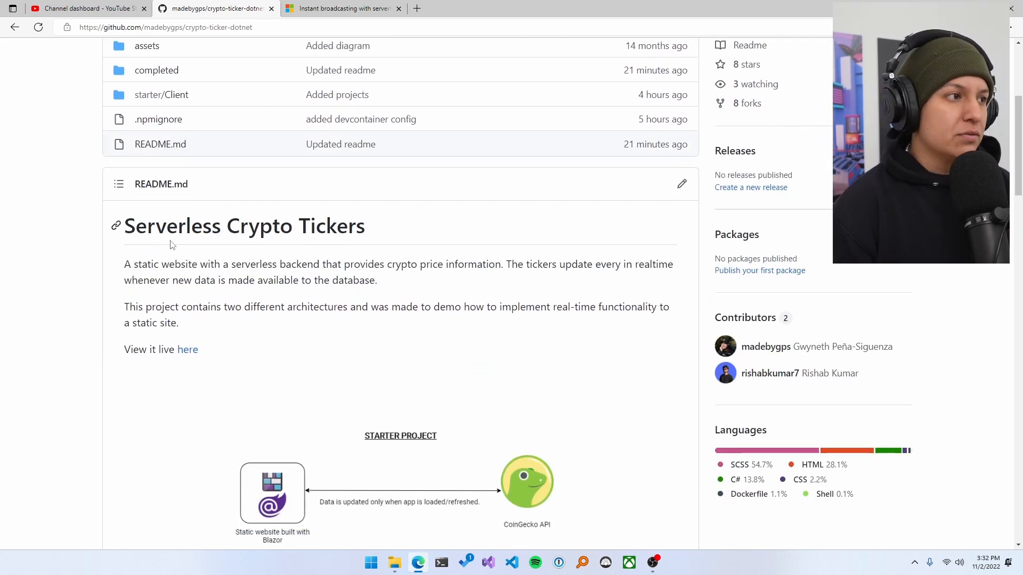
pyautogui.moveTo(125, 265); pyautogui.dragTo(178, 323)
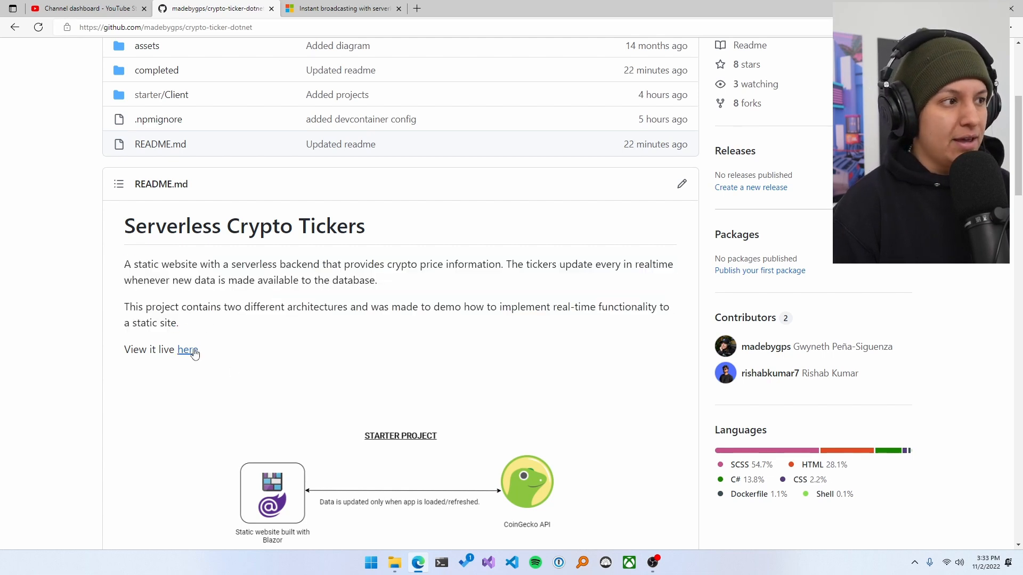
pyautogui.scroll(-3)
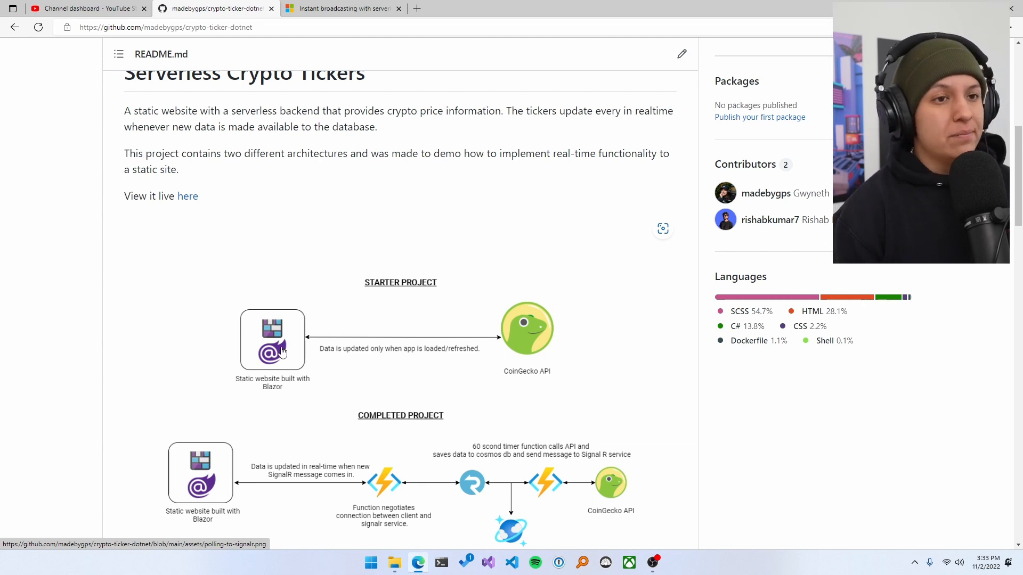
pyautogui.scroll(-3)
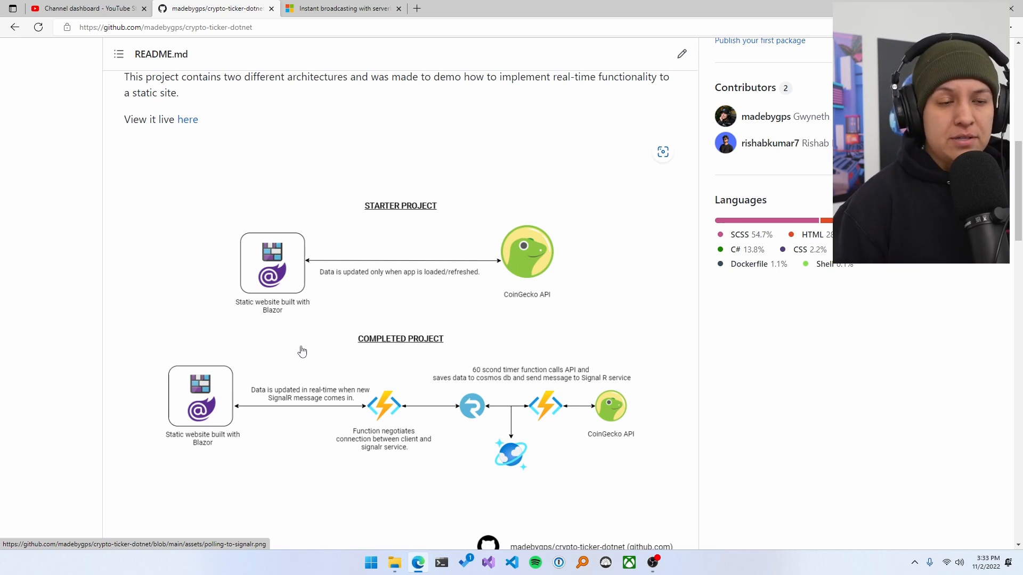
pyautogui.moveTo(458, 351)
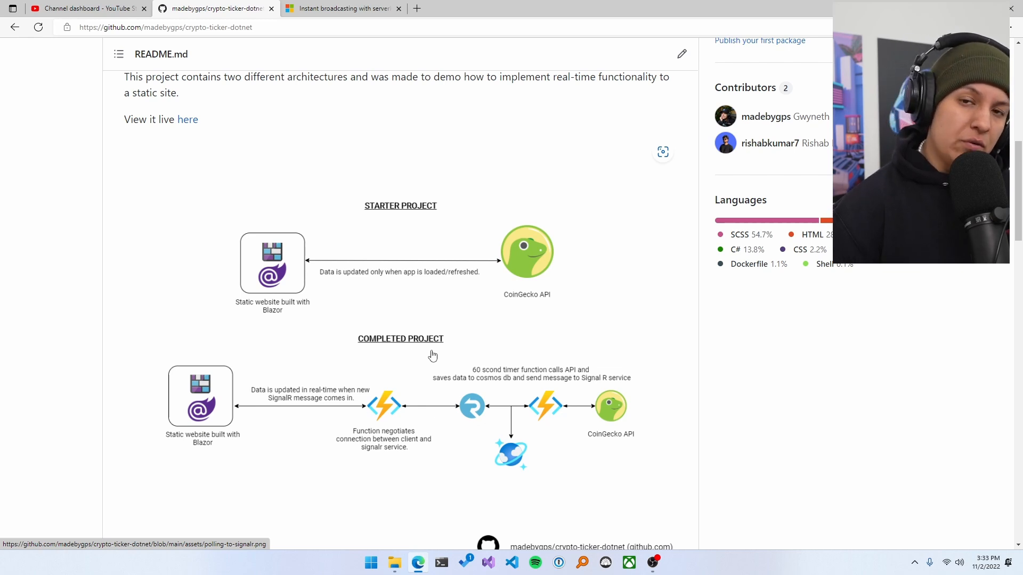
pyautogui.scroll(-3)
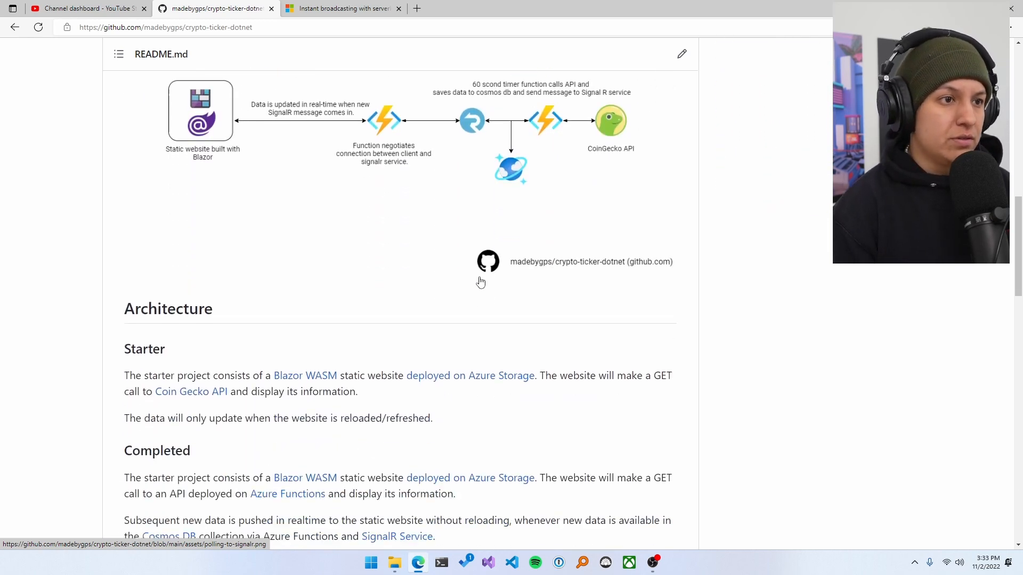
pyautogui.scroll(-3)
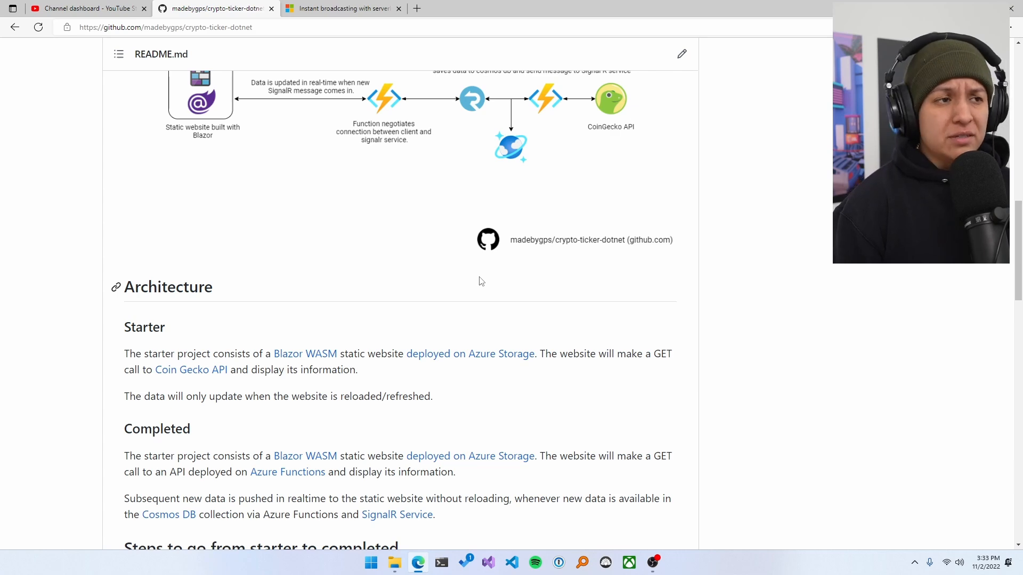
pyautogui.scroll(-3)
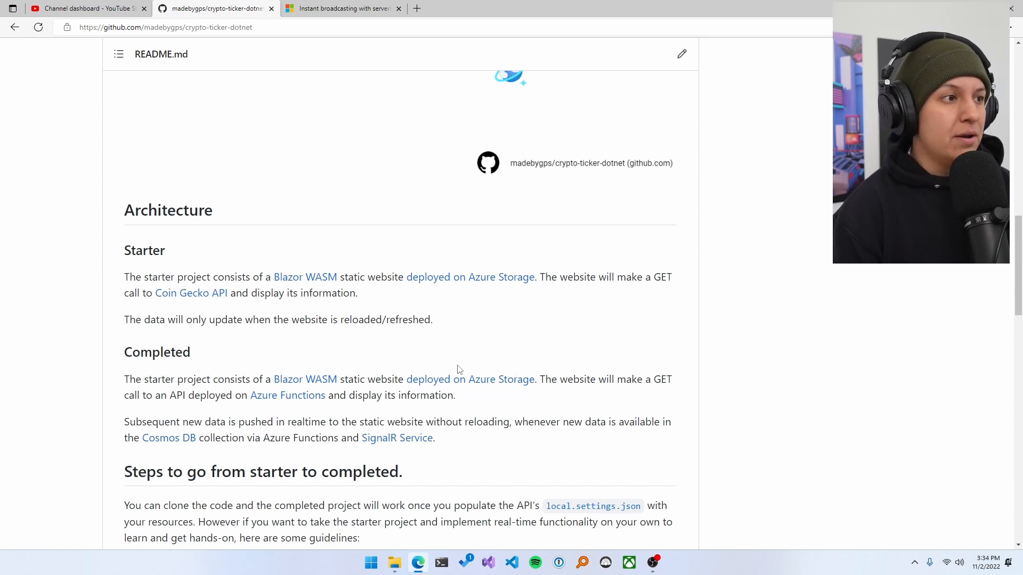
pyautogui.moveTo(191, 293)
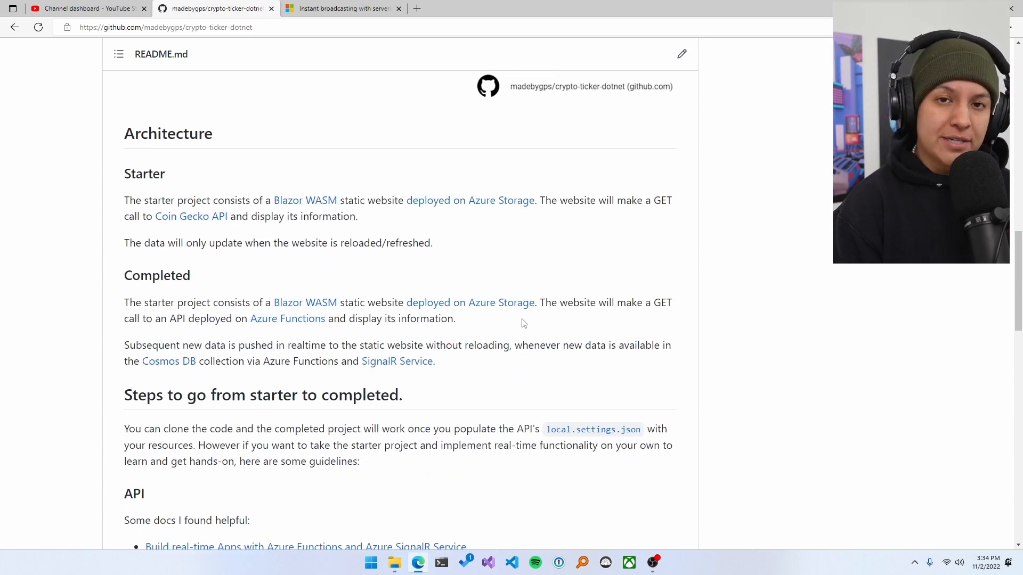
pyautogui.scroll(-3)
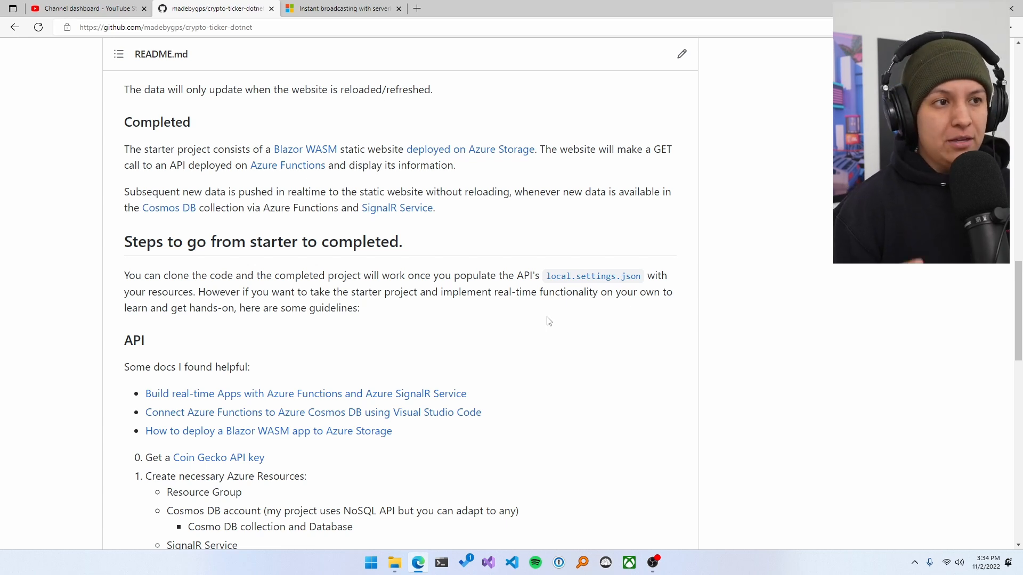
pyautogui.moveTo(601, 337)
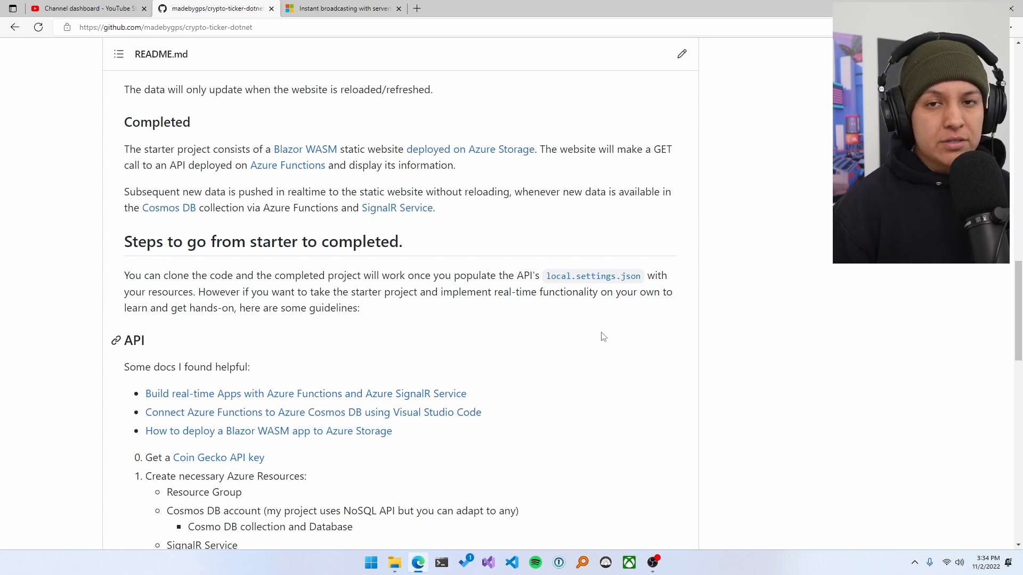
pyautogui.scroll(-3)
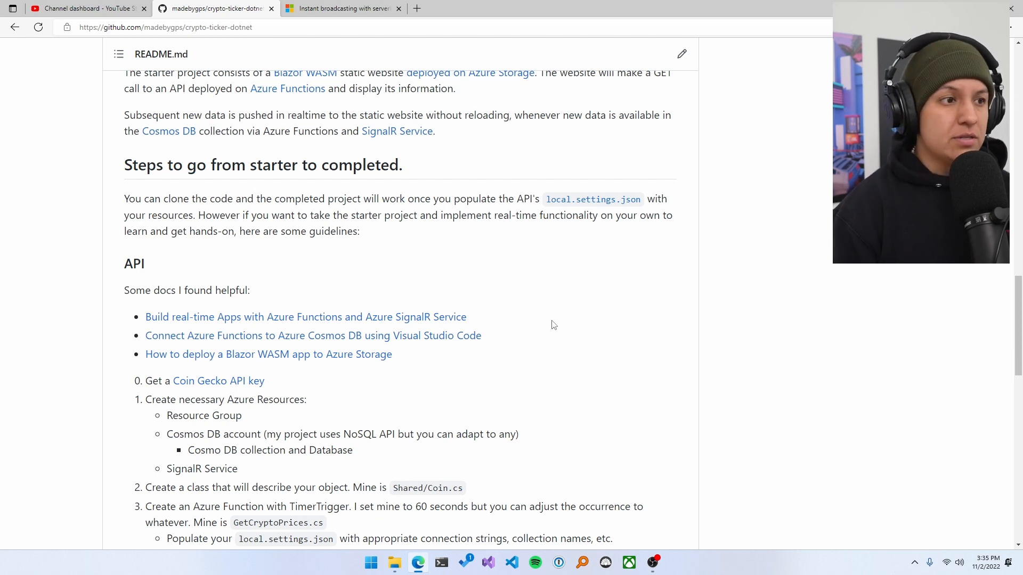
pyautogui.scroll(-3)
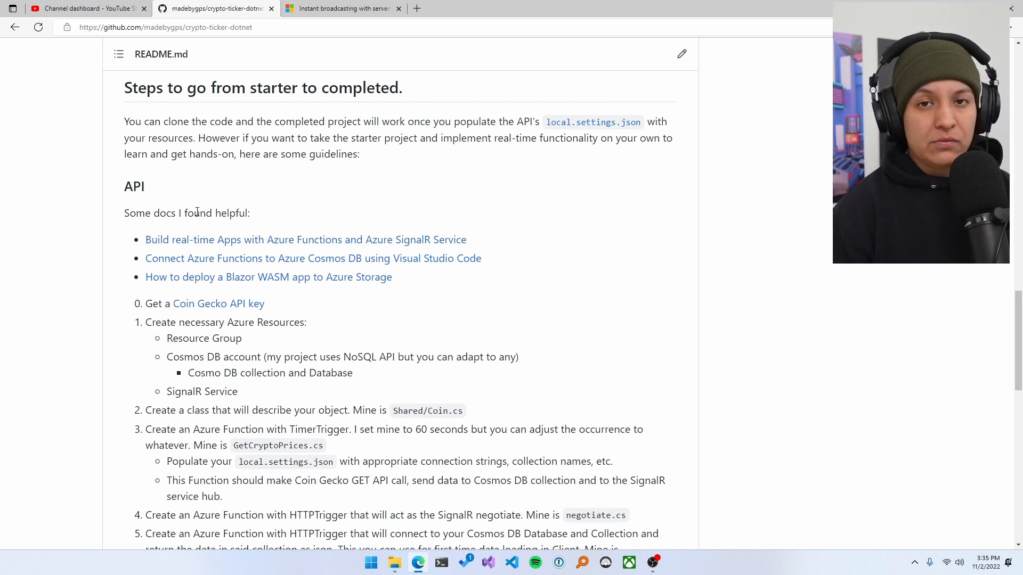
pyautogui.scroll(-3)
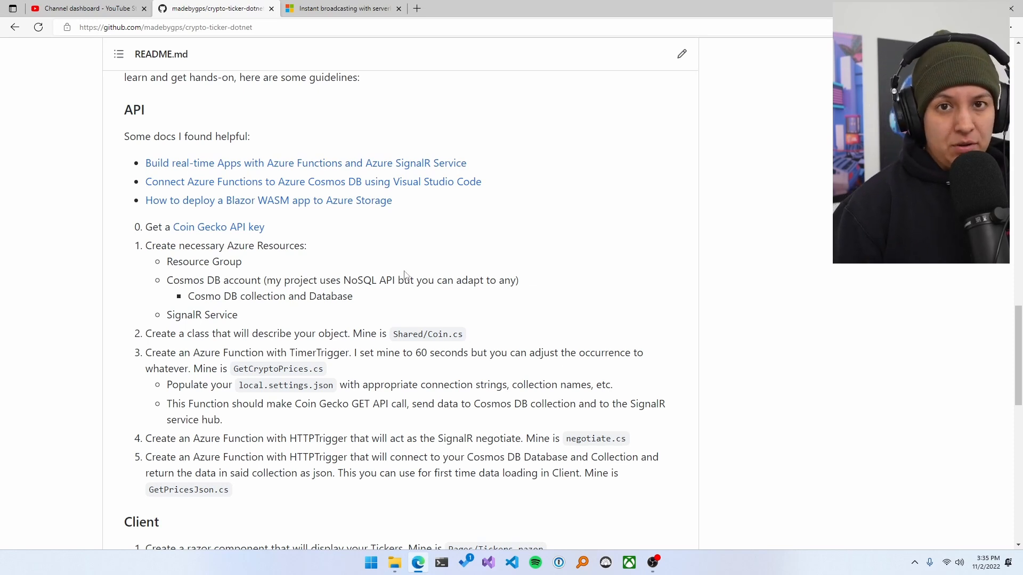
pyautogui.moveTo(337, 250)
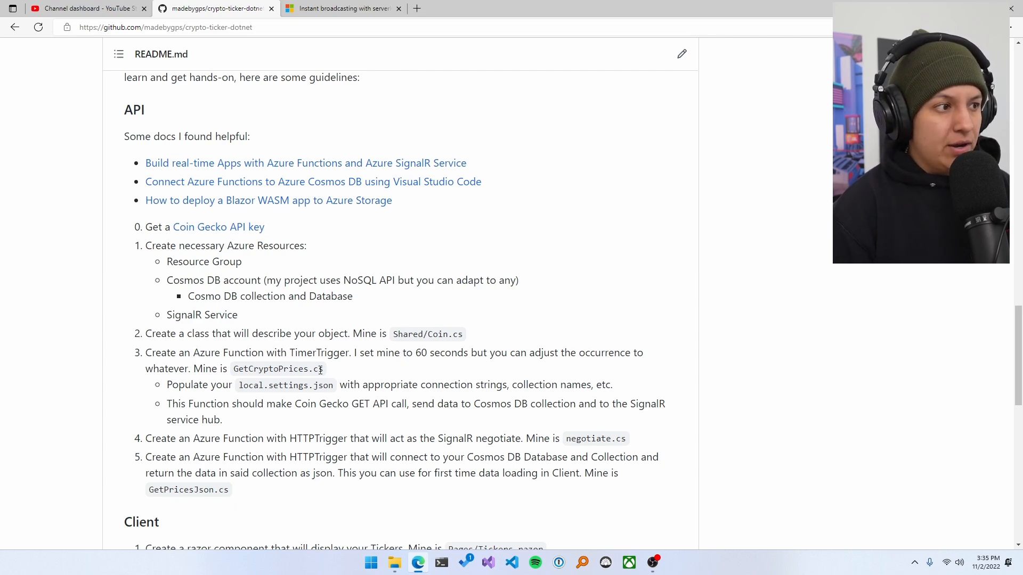
pyautogui.scroll(-3)
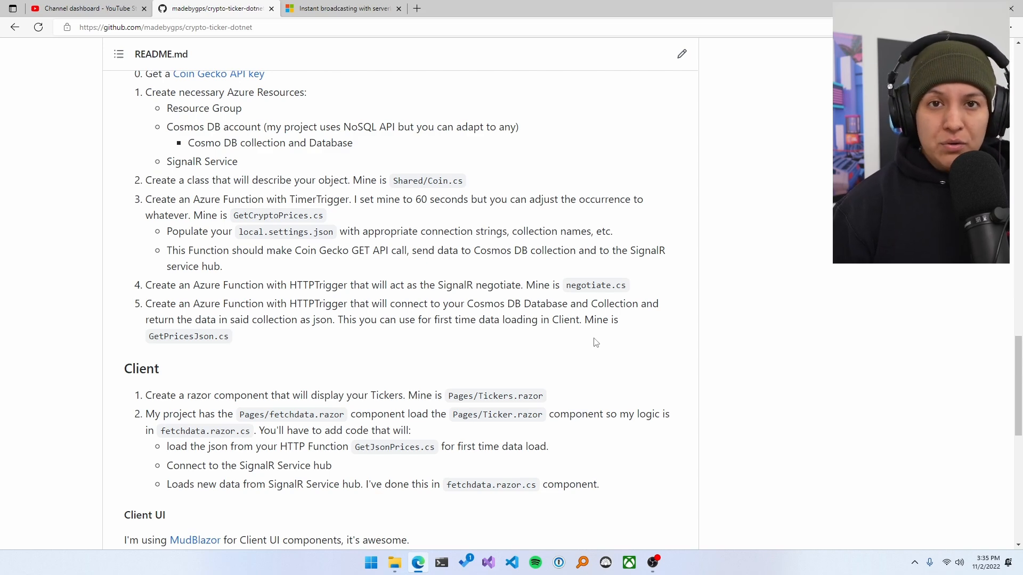
pyautogui.scroll(3)
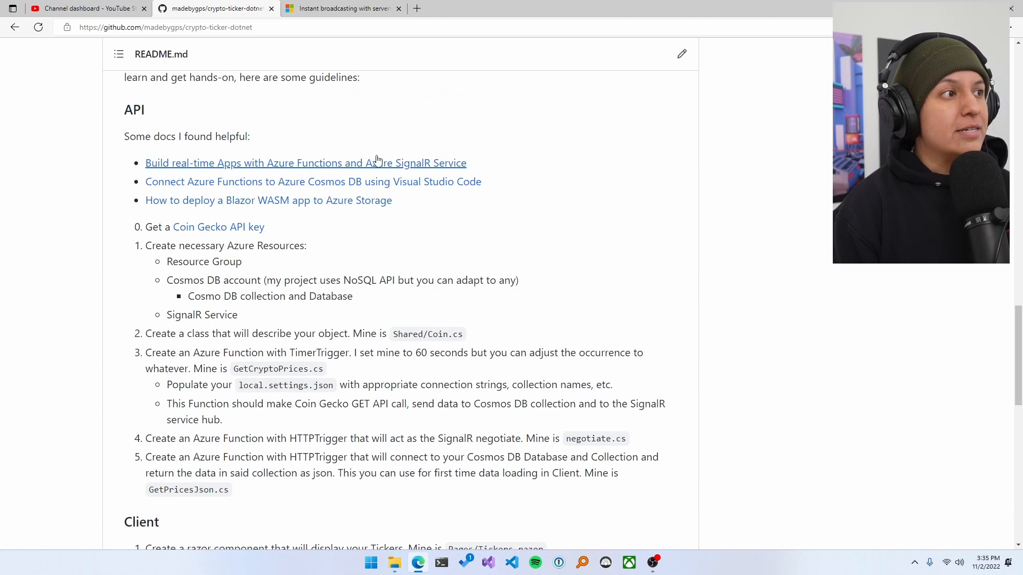
pyautogui.scroll(-3)
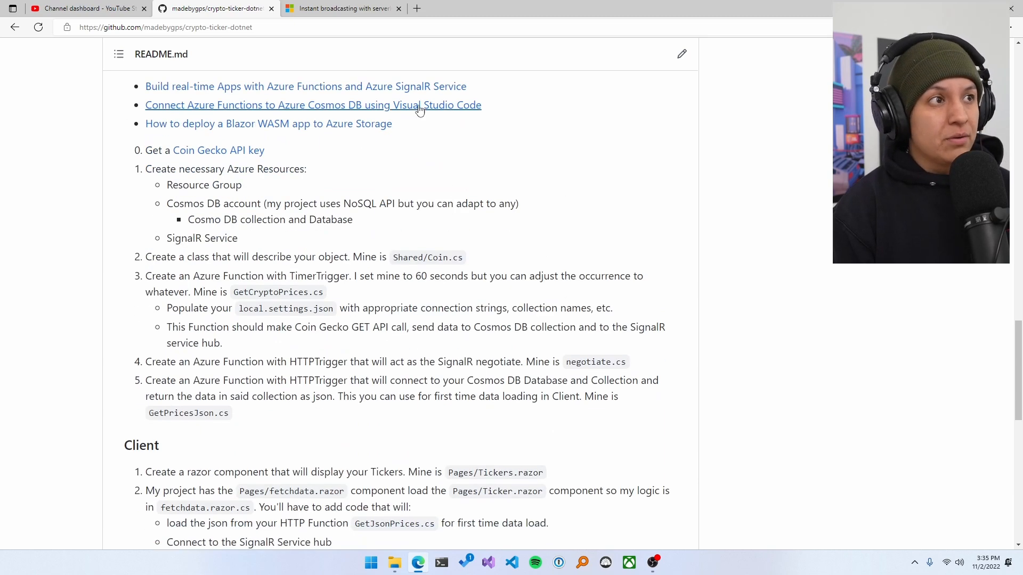
# Step: Skim the Azure Functions and SignalR real-time apps article to Next steps in a new tab, then return to the README
pyautogui.click(306, 86)
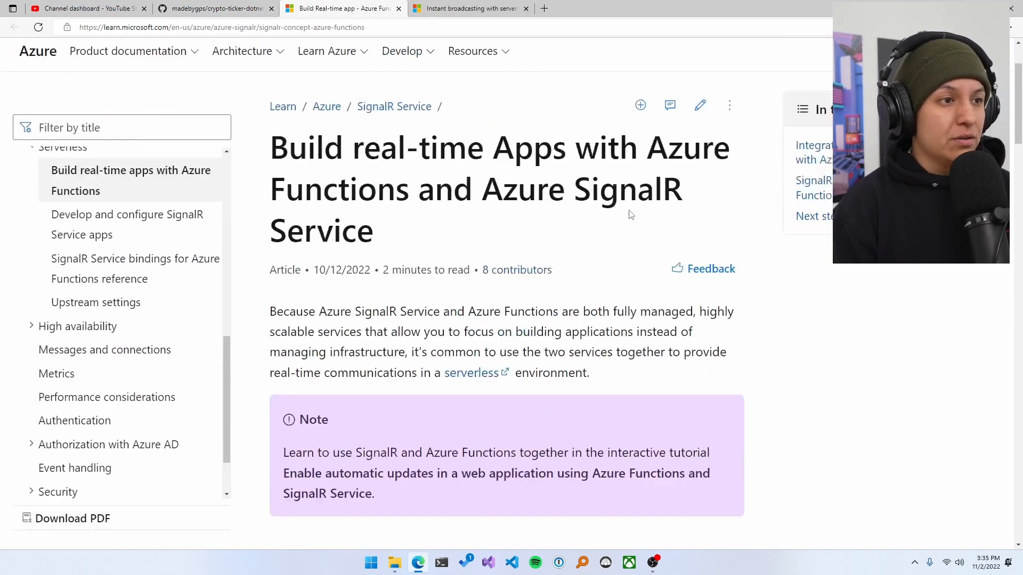
pyautogui.scroll(-3)
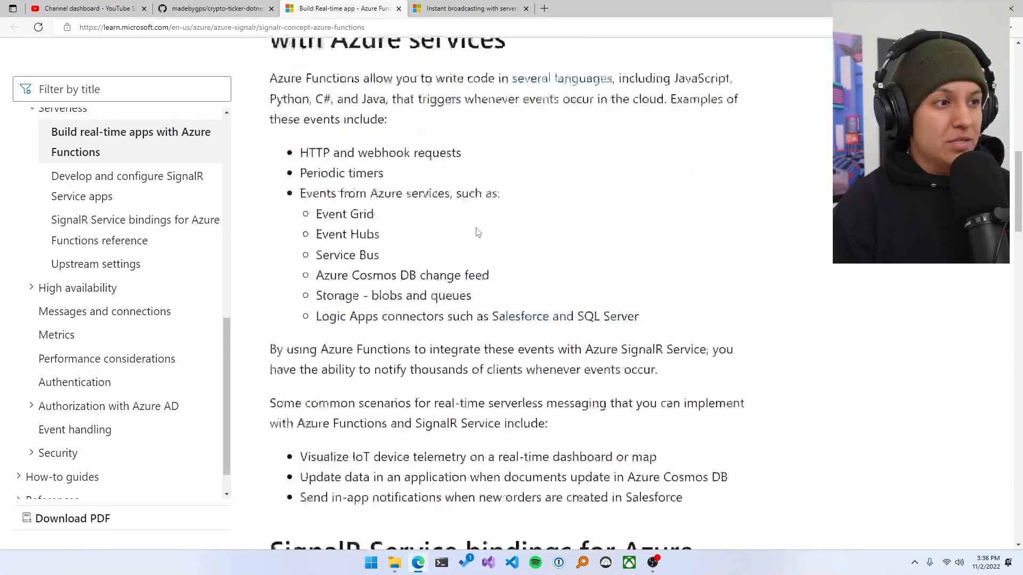
pyautogui.scroll(-3)
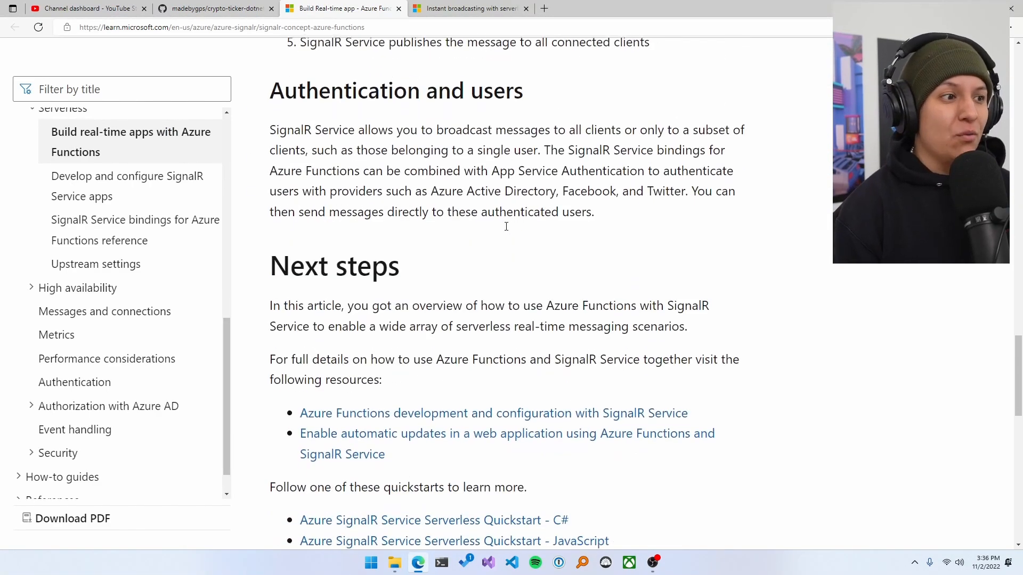
pyautogui.scroll(-3)
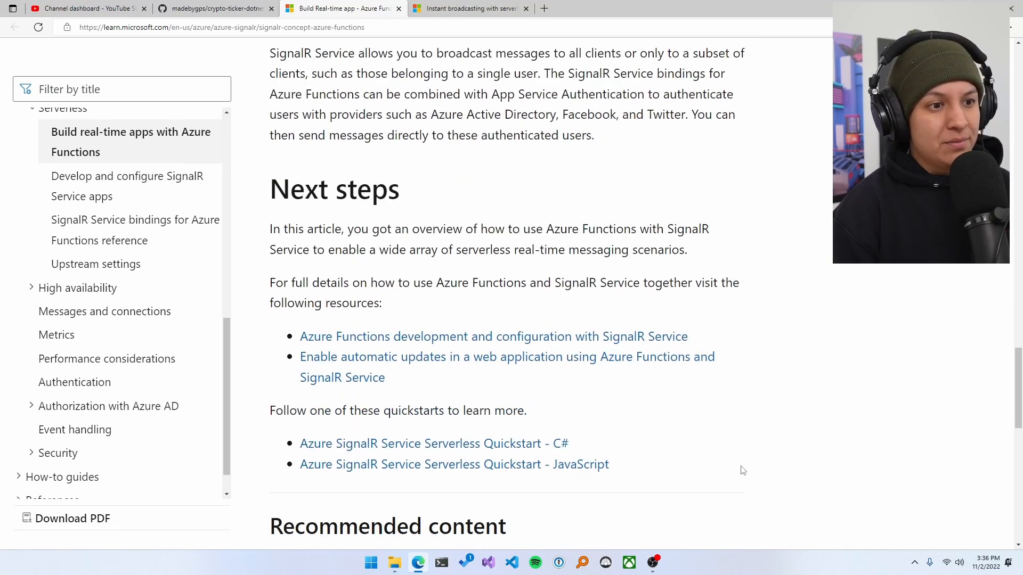
pyautogui.click(215, 7)
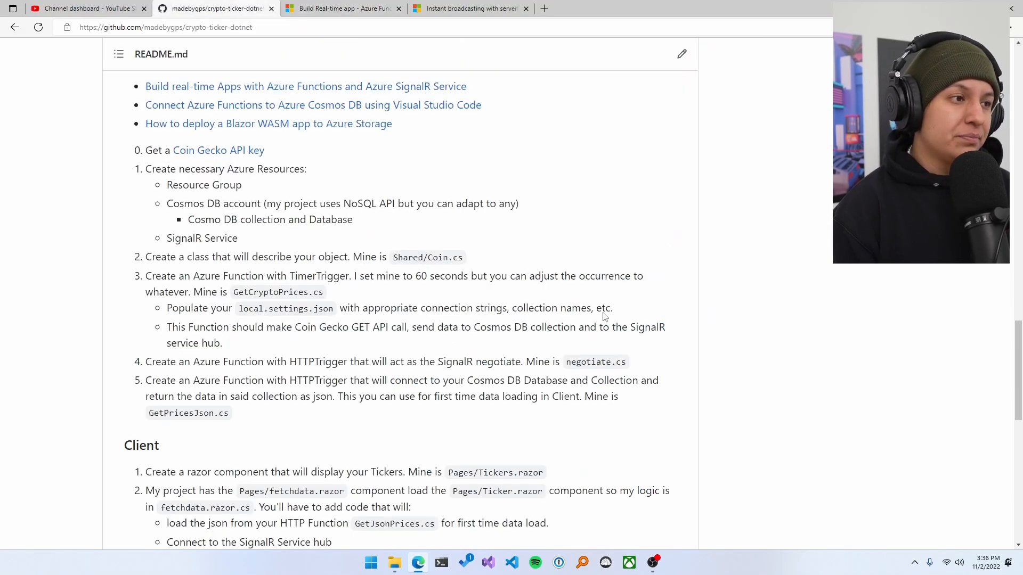
pyautogui.scroll(-3)
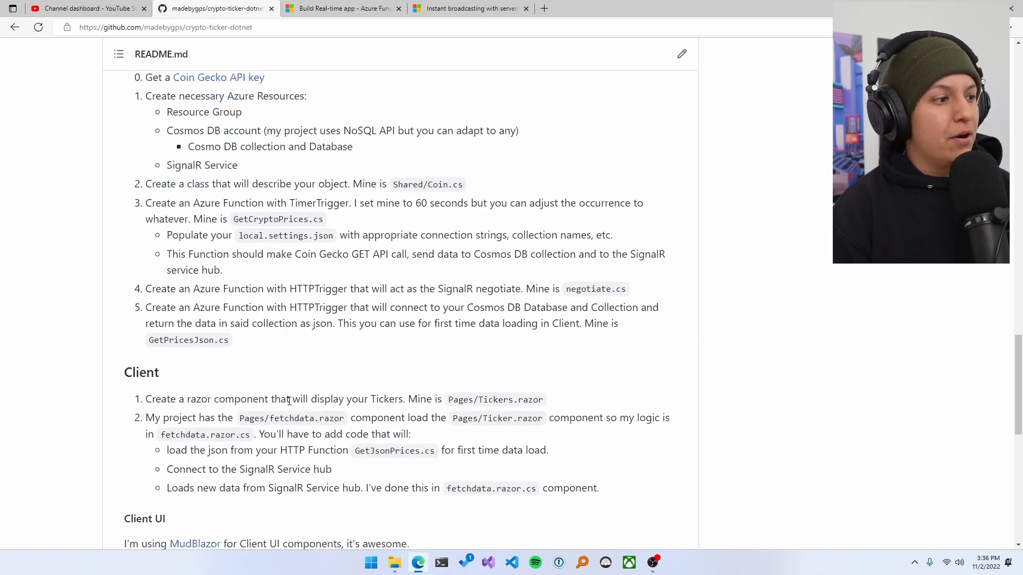
pyautogui.scroll(-3)
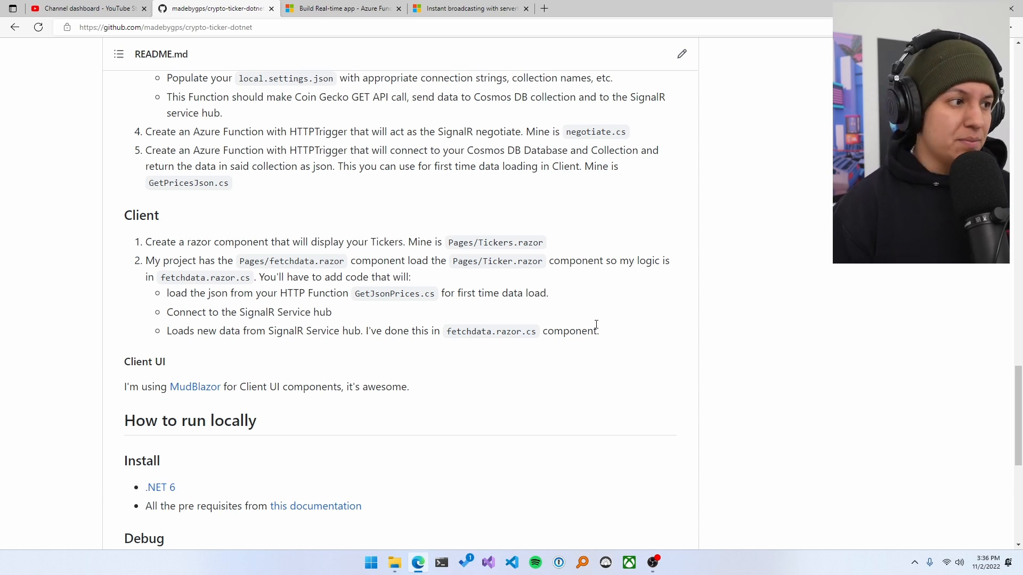
pyautogui.scroll(-3)
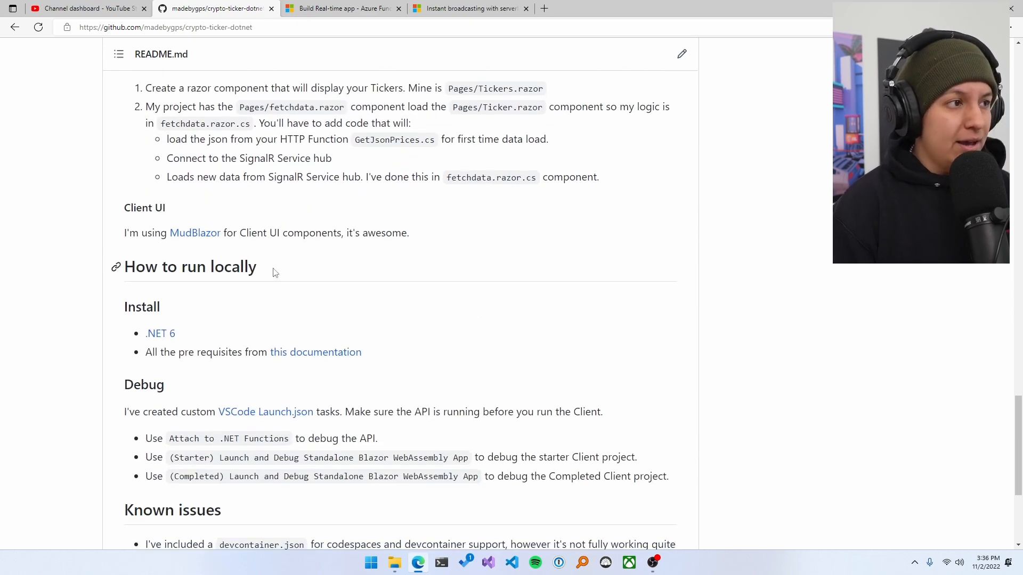
pyautogui.scroll(-3)
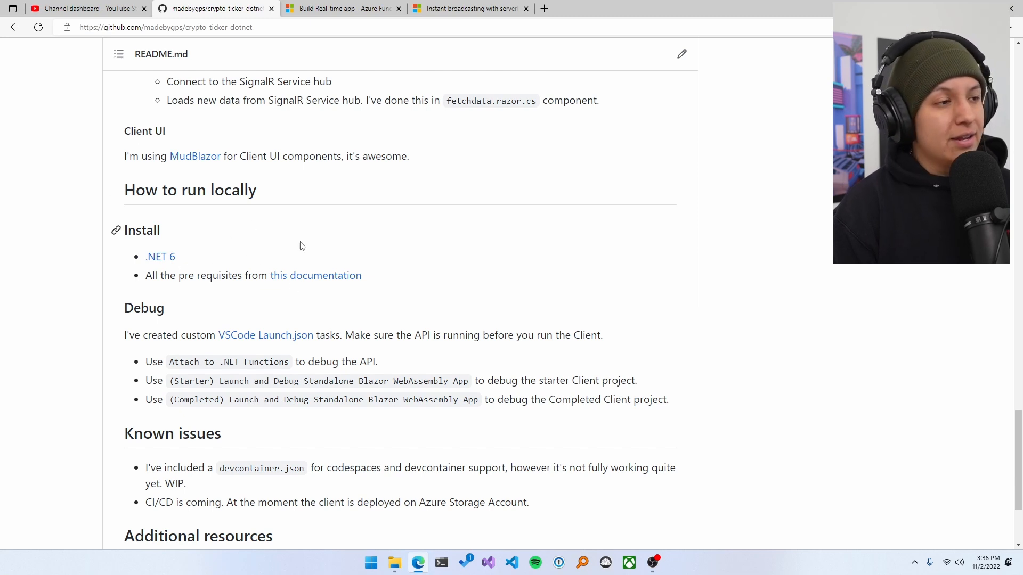
# Step: Open the Develop Azure Functions using Visual Studio Code prerequisites doc in a new tab and return to the README
pyautogui.rightClick(316, 275)
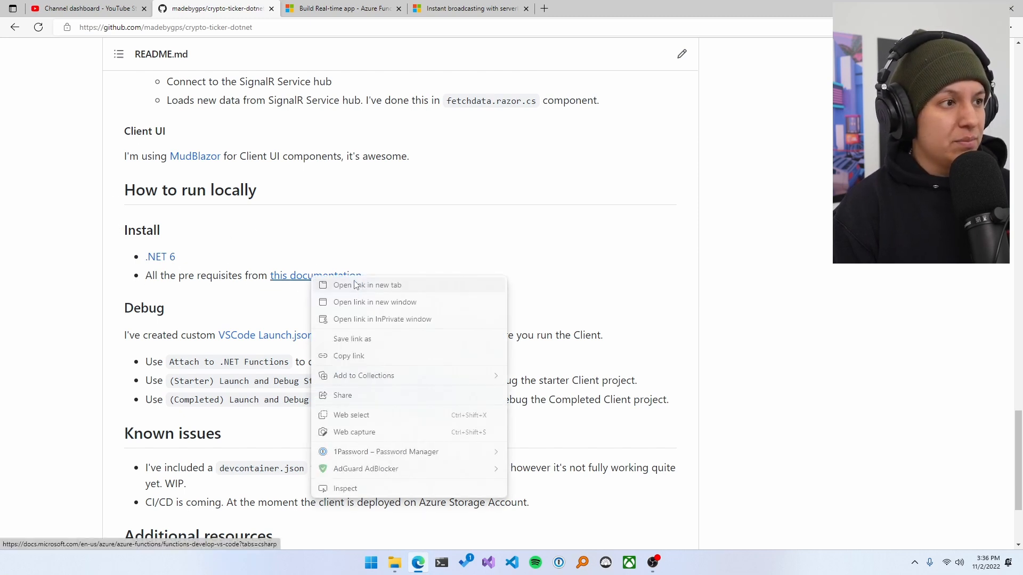
pyautogui.click(367, 285)
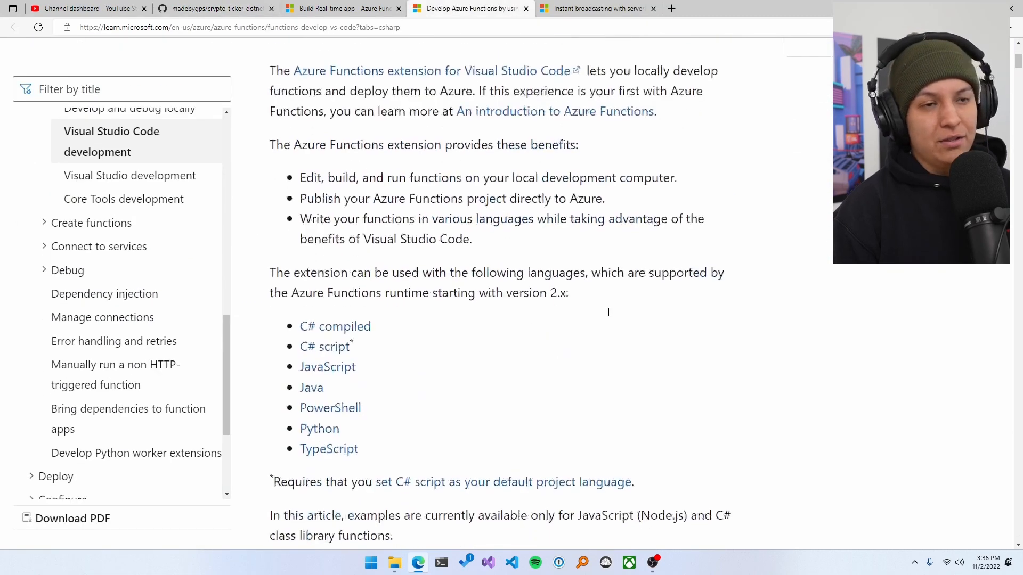
pyautogui.click(216, 8)
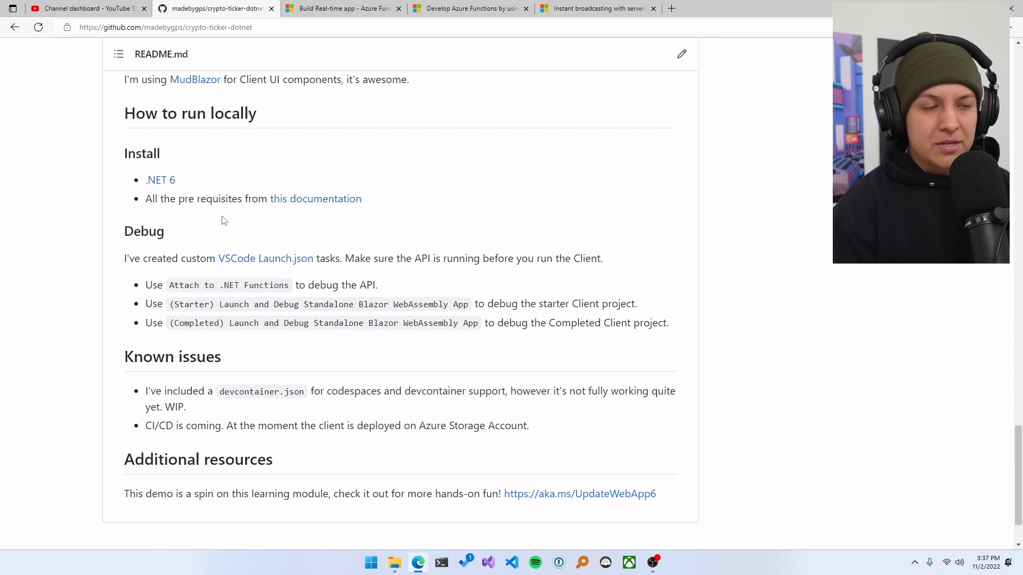
pyautogui.moveTo(381, 239)
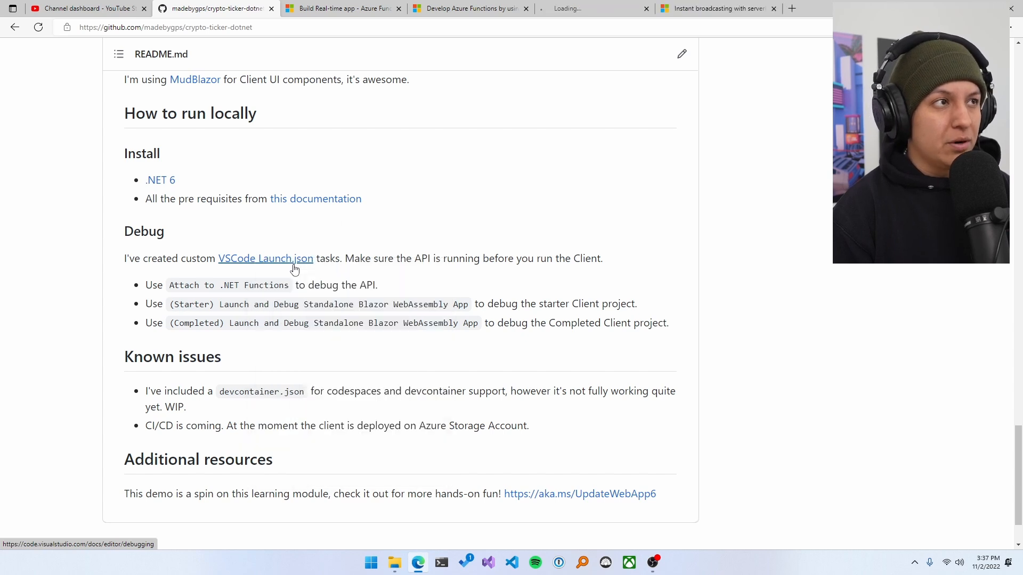
# Step: Open the VS Code Debugging guide from the Launch.json link in a new tab and return to the README
pyautogui.click(265, 258)
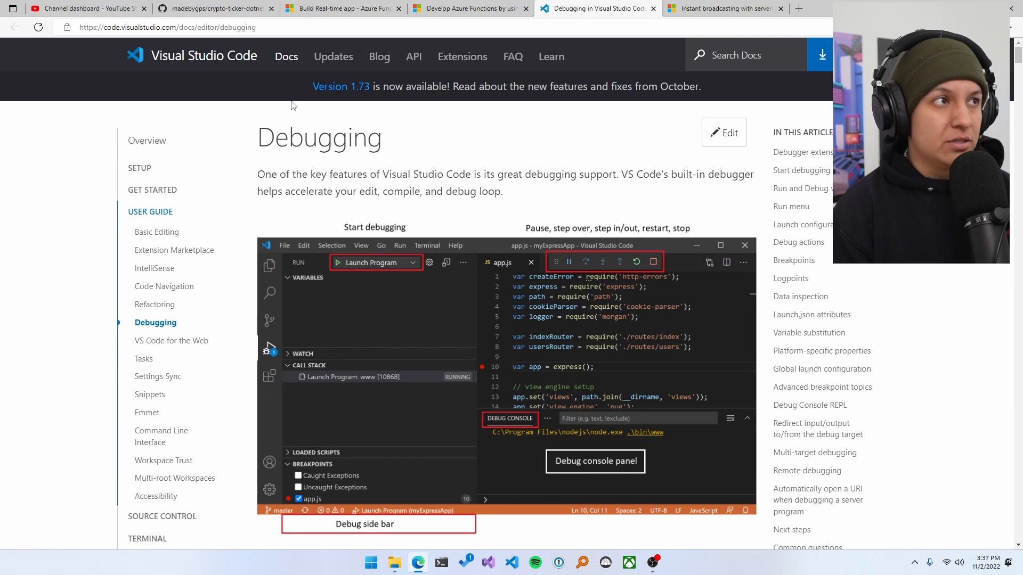
pyautogui.click(216, 9)
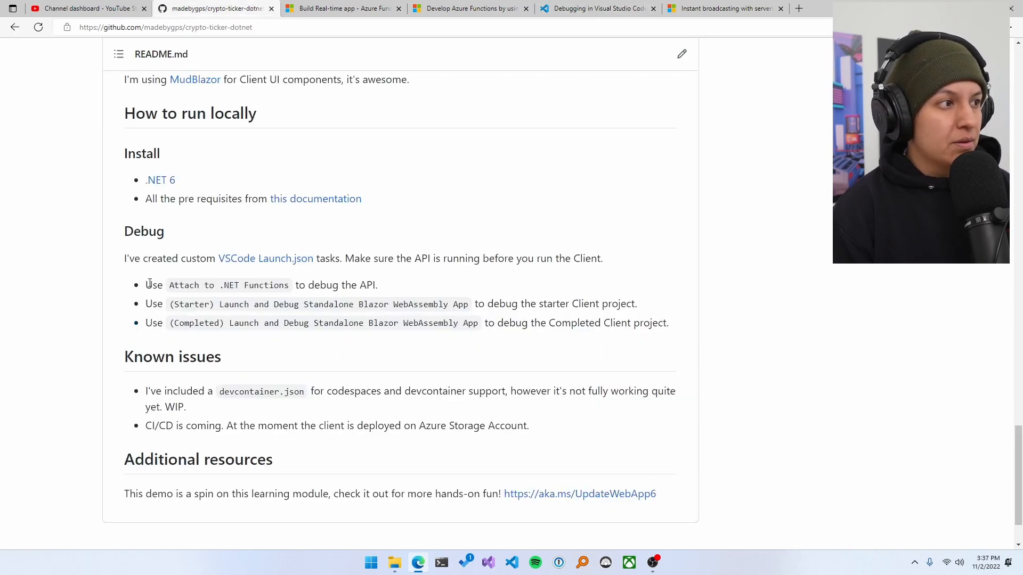
pyautogui.moveTo(558, 344)
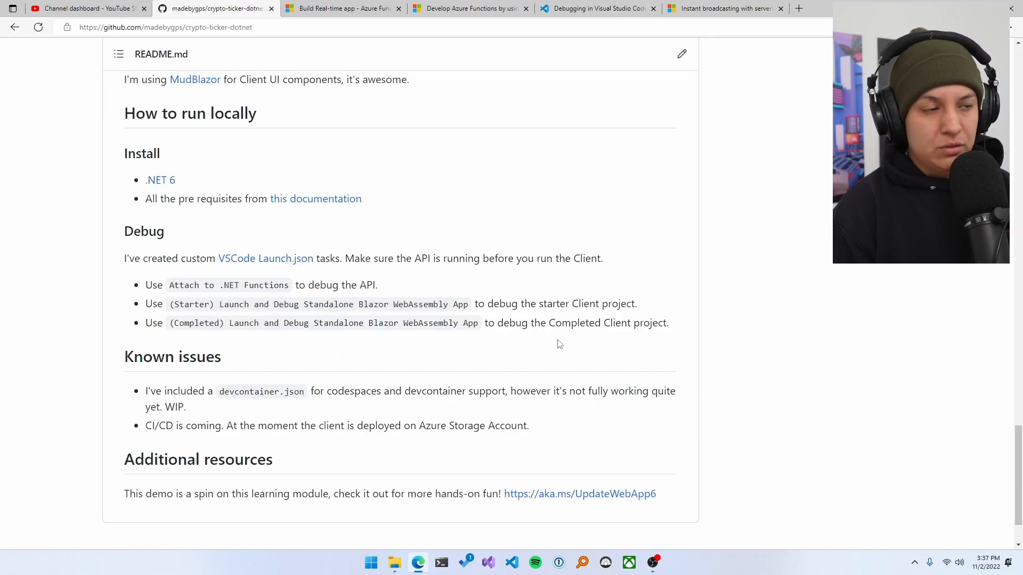
pyautogui.scroll(-3)
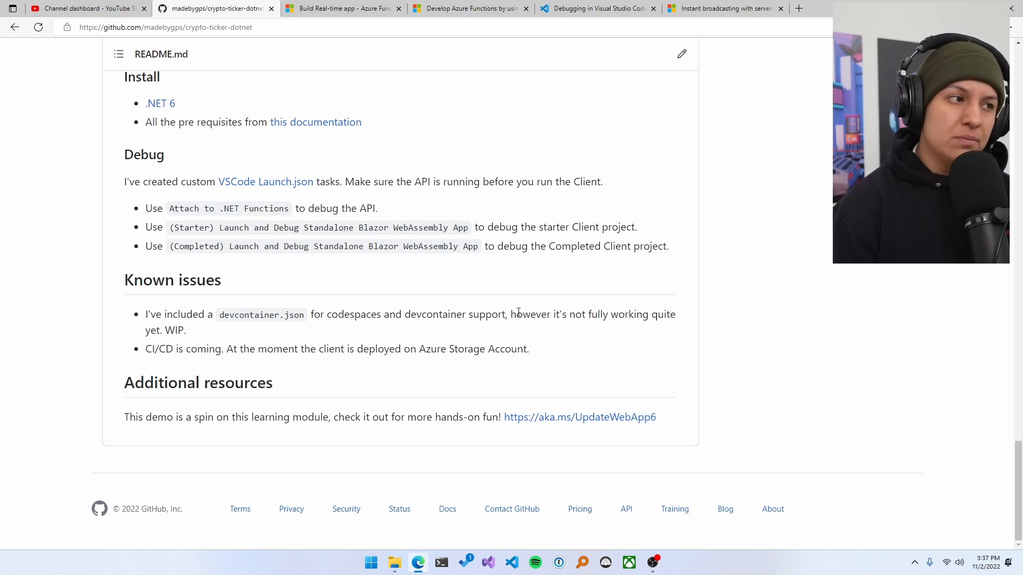
pyautogui.moveTo(304, 315)
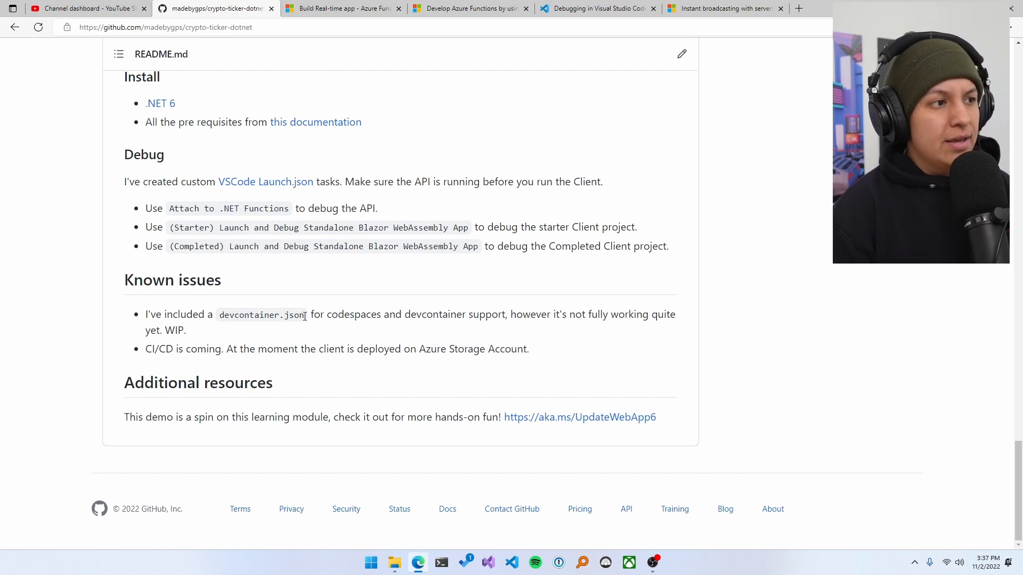
pyautogui.moveTo(353, 330)
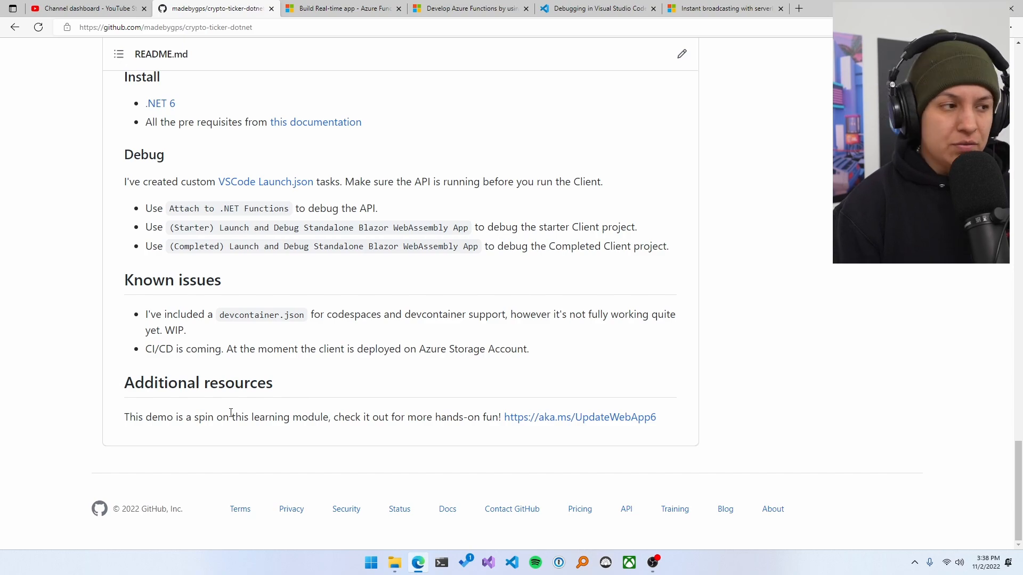
pyautogui.scroll(3)
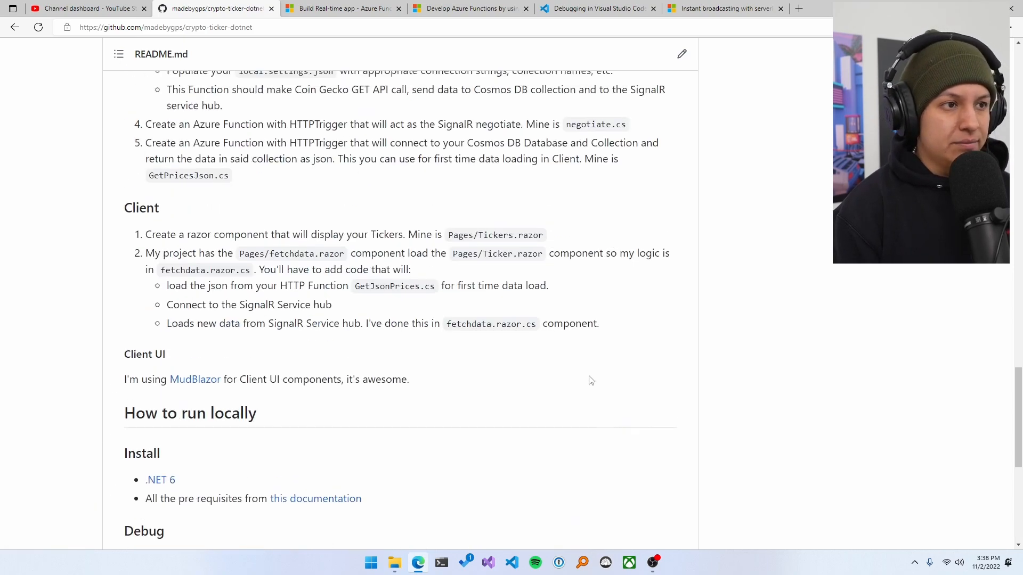
pyautogui.scroll(3)
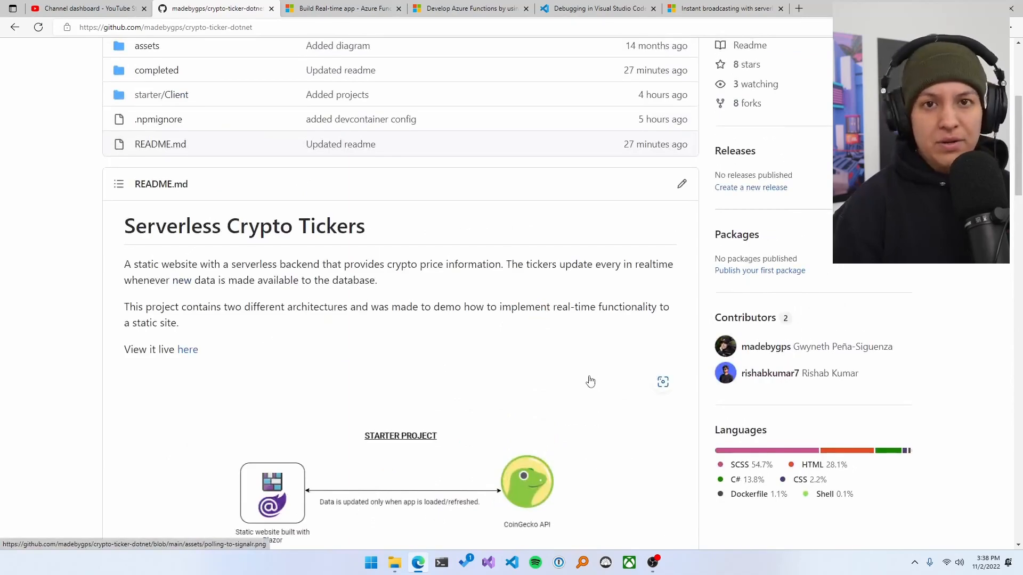